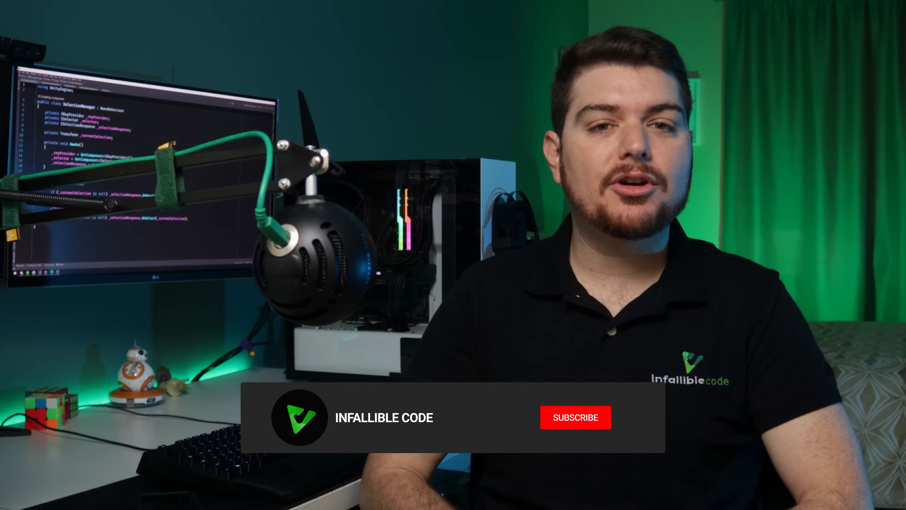
Bring Rider to the front showing SelectionManager's Awake and Update methods
{"action": "left_click", "coordinate": [576, 417]}
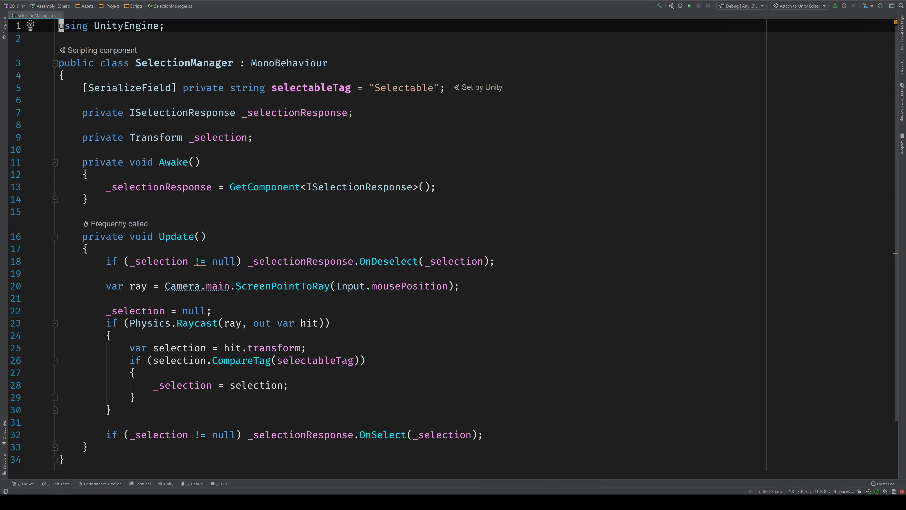
Add '// Ray Creation' and '// Selection Determination' comments marking the Update sections
{"action": "scroll", "scroll_direction": "down", "scroll_amount": 3}
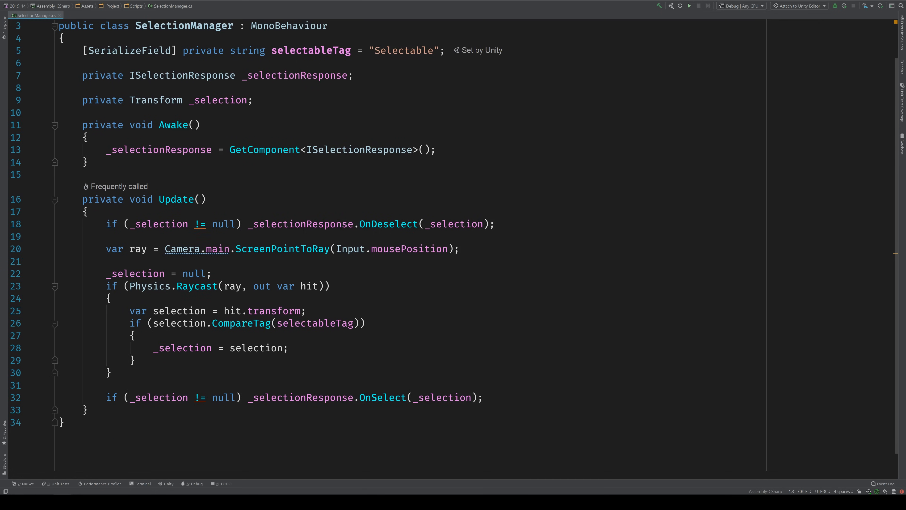
{"action": "type", "text": "// Ray Creation"}
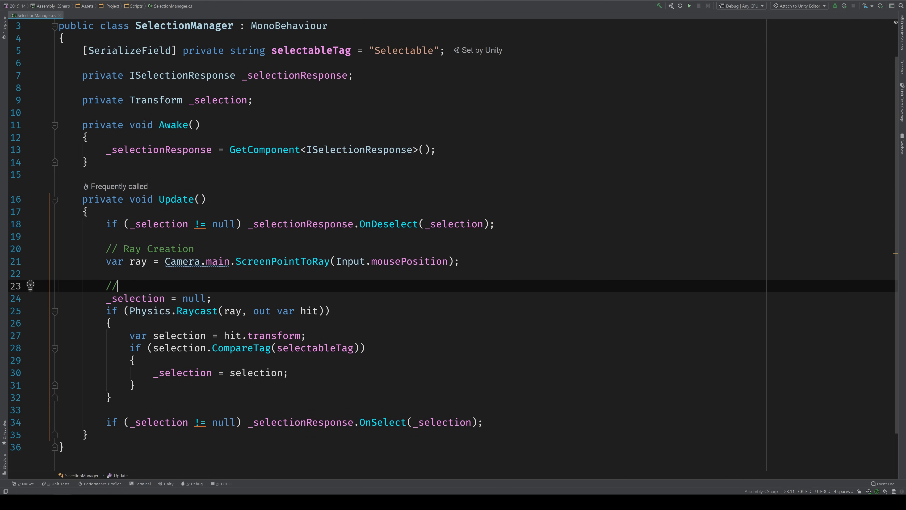
{"action": "type", "text": "Selection D"}
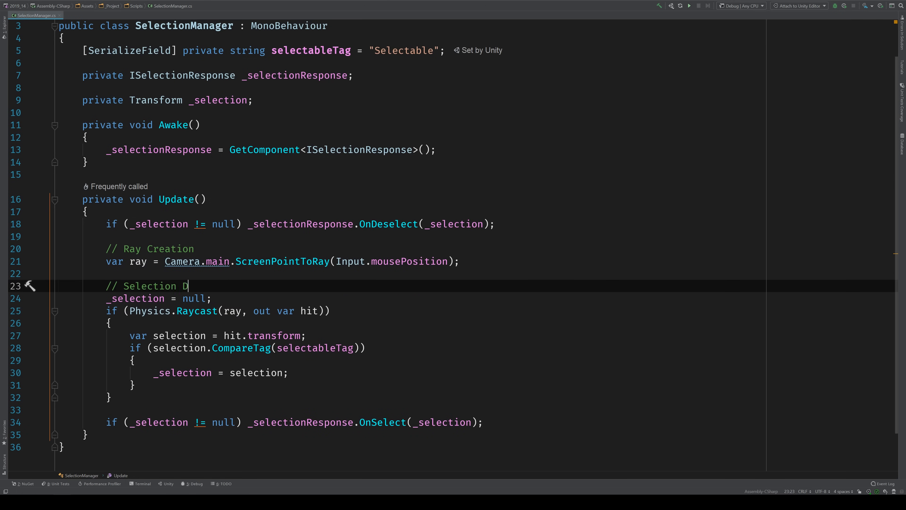
{"action": "type", "text": "etermination"}
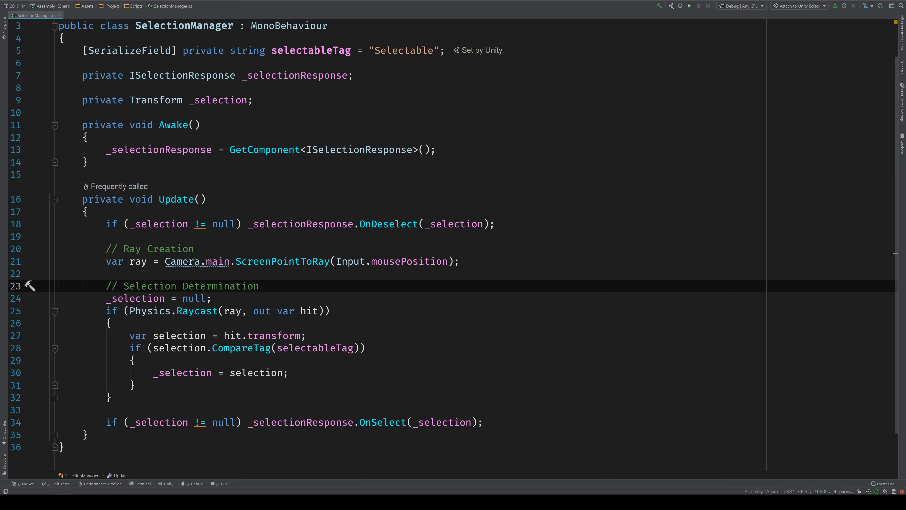
Extract the ScreenPointToRay expression into a new CreateRay method called from Update
{"action": "left_click", "coordinate": [254, 286]}
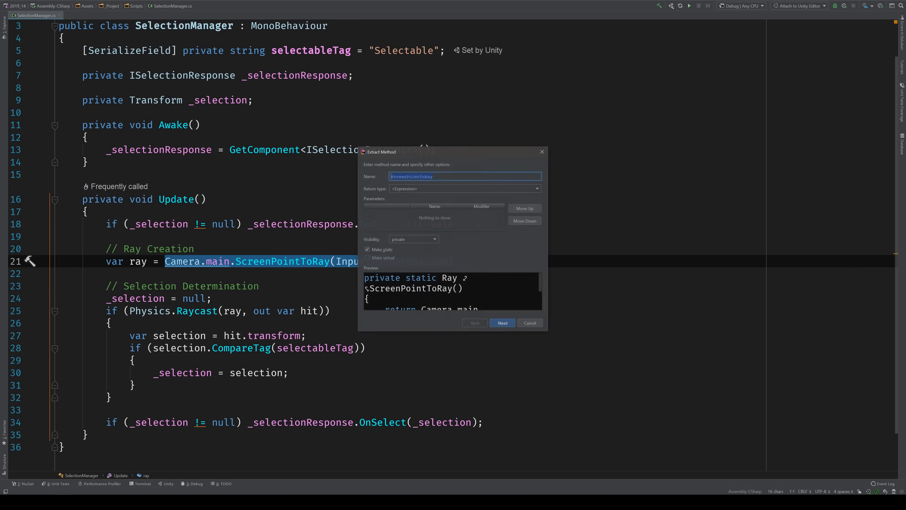
{"action": "type", "text": "CreateRay"}
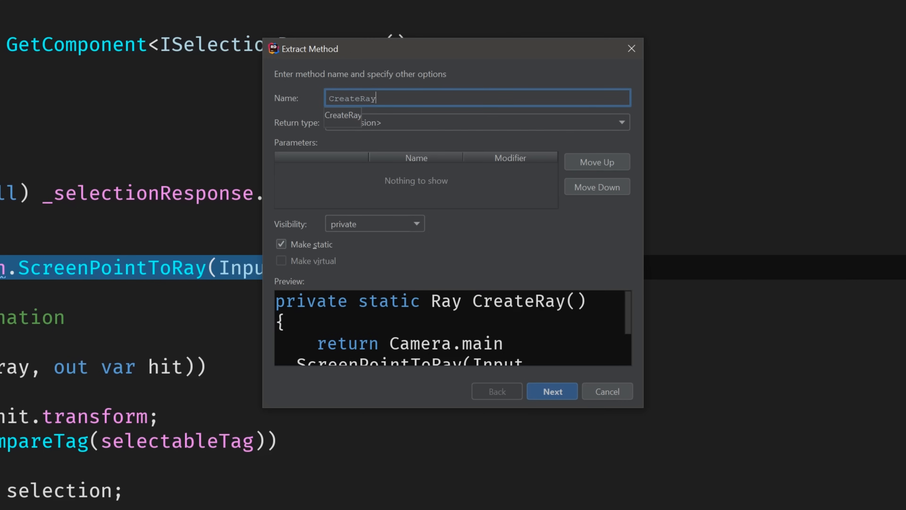
{"action": "left_click", "coordinate": [375, 224]}
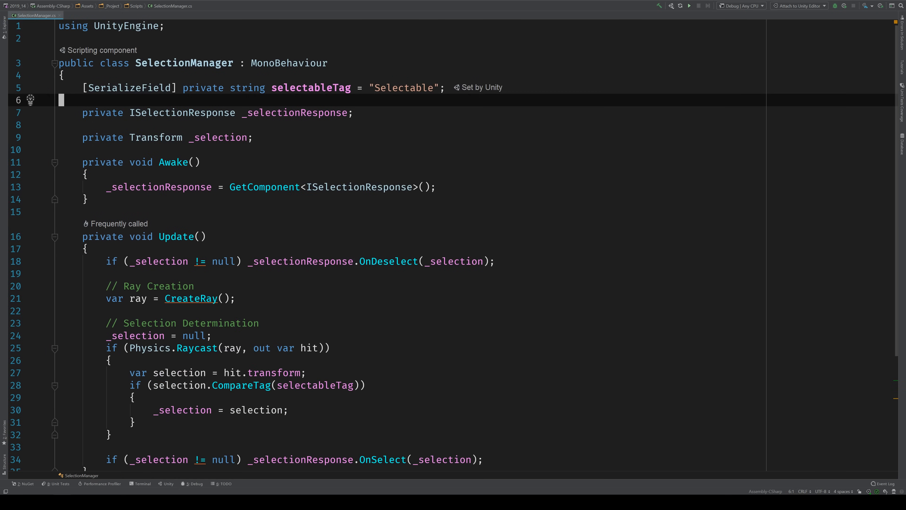
Declare a private MouseScreenRayProvider _rayProvider field in SelectionManager
{"action": "type", "text": "private"}
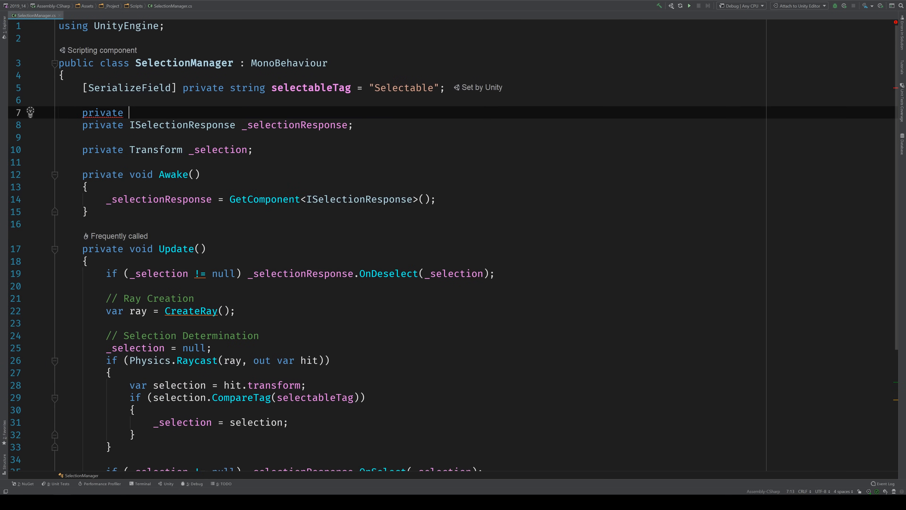
{"action": "type", "text": "MouseS"}
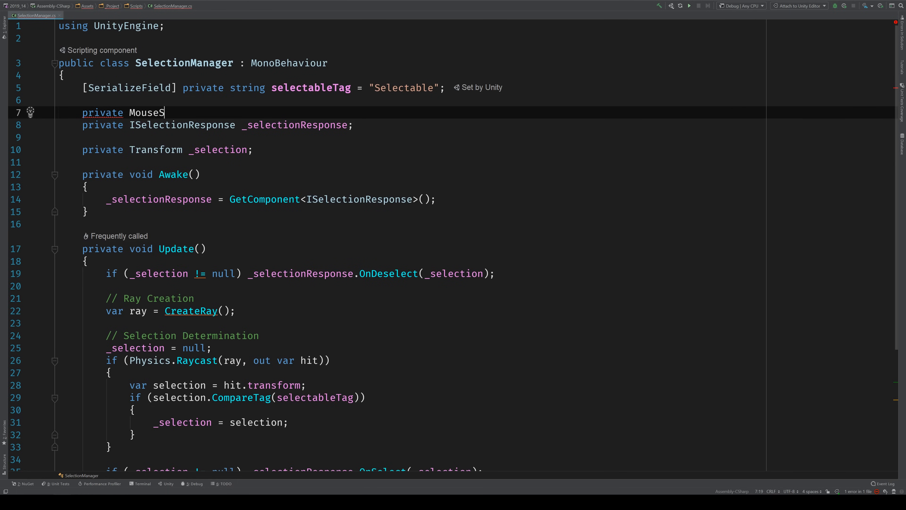
{"action": "type", "text": "creenRayProvider _rayProvider;"}
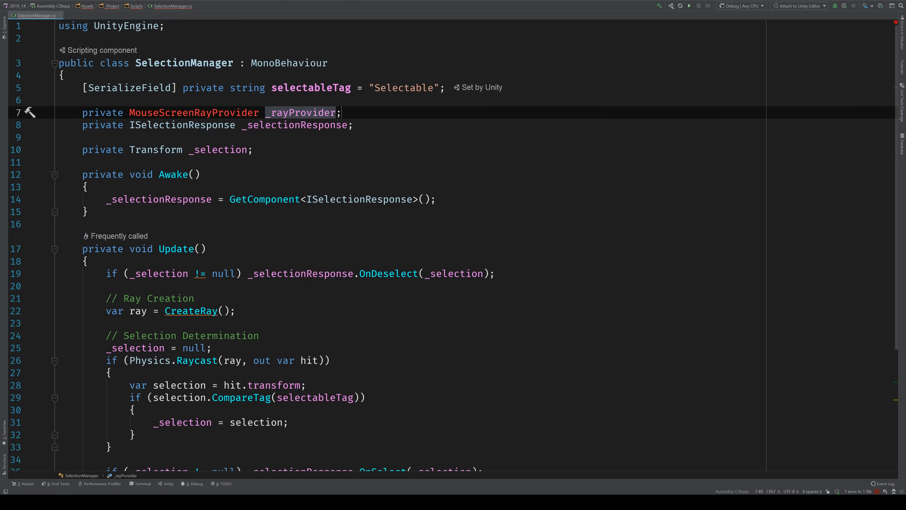
Create the missing MouseScreenRayProvider class deriving from MonoBehaviour
{"action": "left_click", "coordinate": [30, 113]}
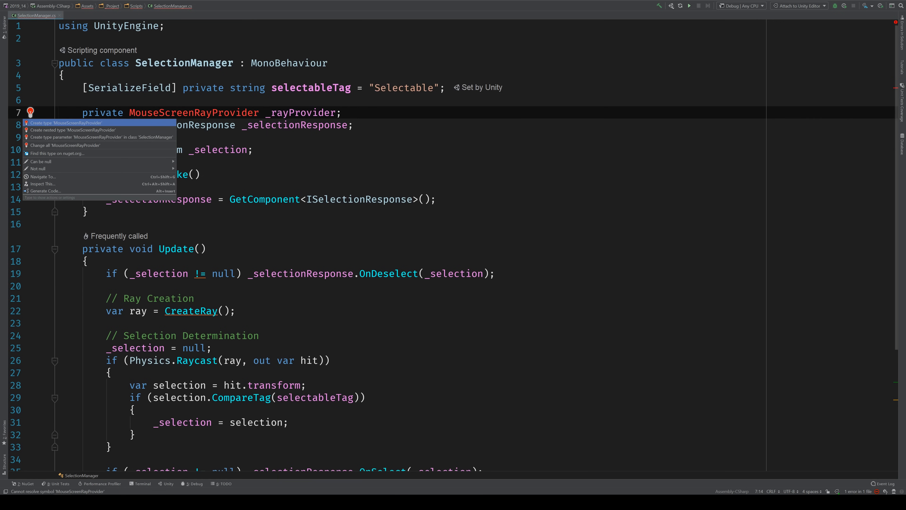
{"action": "left_click", "coordinate": [65, 123]}
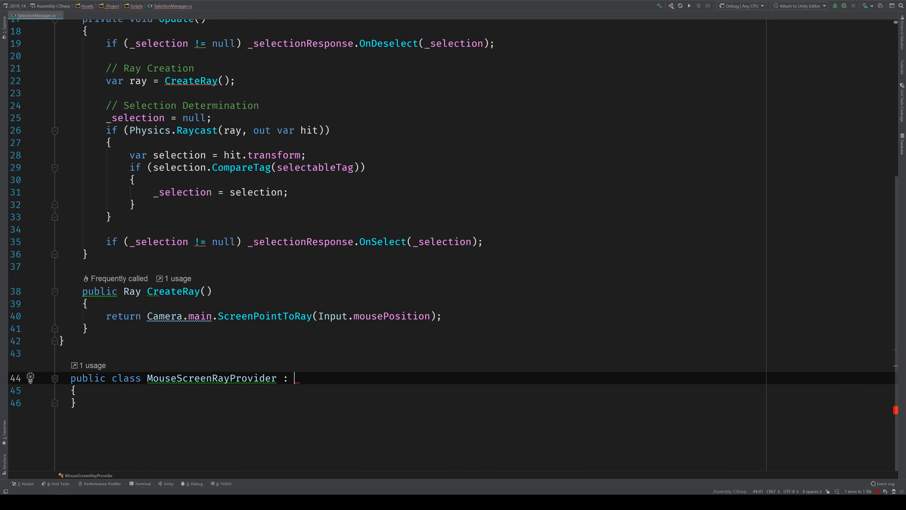
{"action": "type", "text": "MonoBehaviour"}
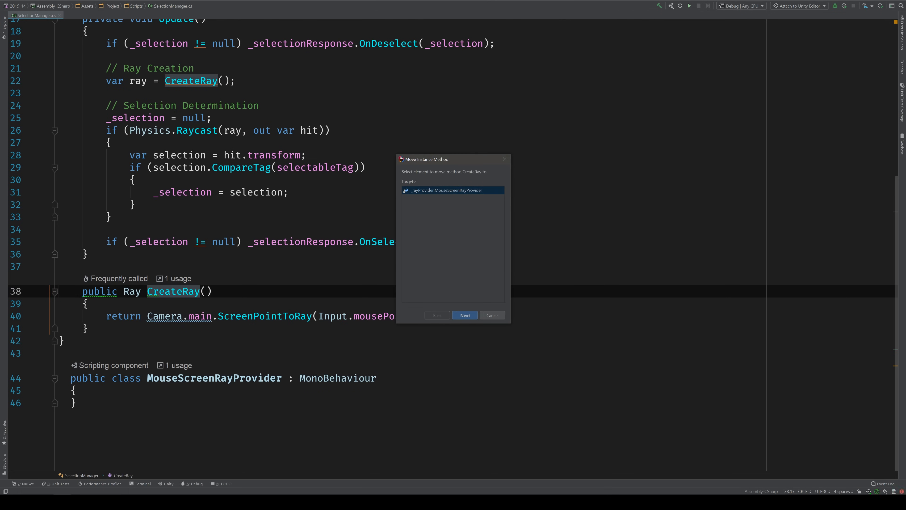
Move CreateRay into MouseScreenRayProvider so Update calls _rayProvider.CreateRay()
{"action": "left_click", "coordinate": [465, 315]}
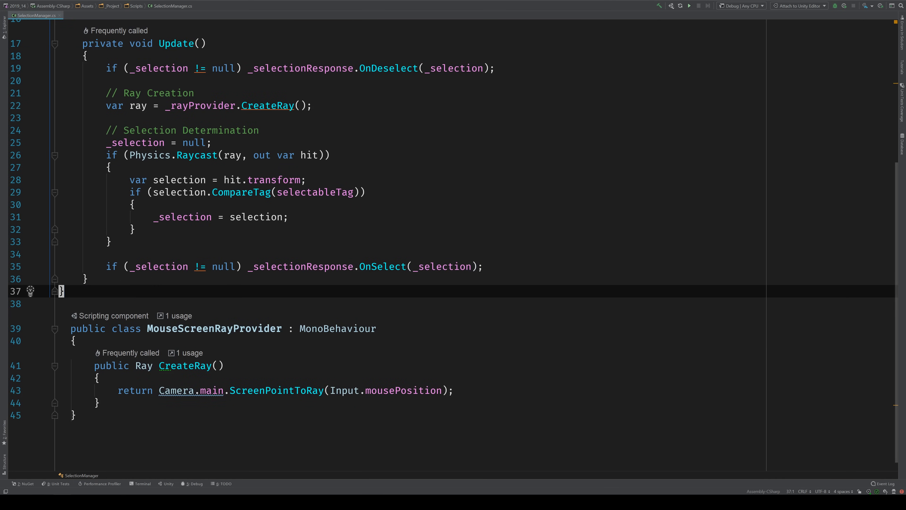
{"action": "scroll", "scroll_direction": "down", "scroll_amount": 3}
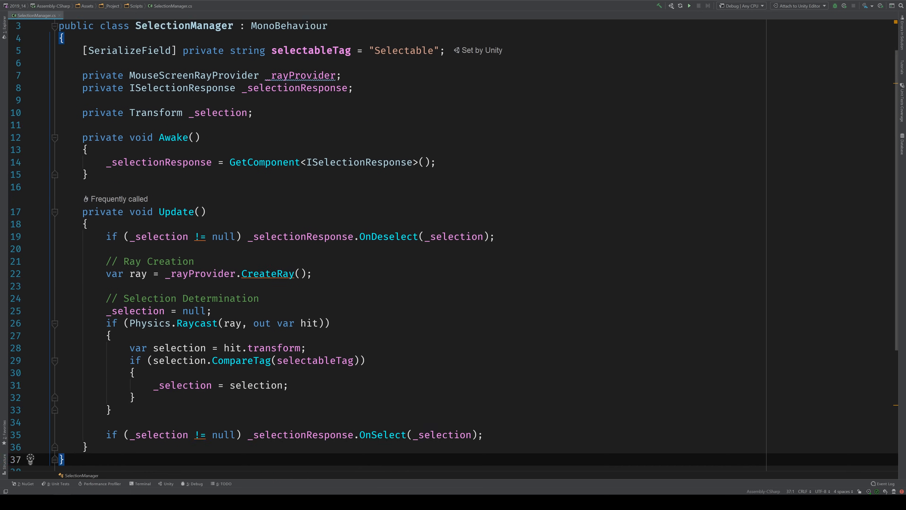
{"action": "scroll", "scroll_direction": "down", "scroll_amount": 3}
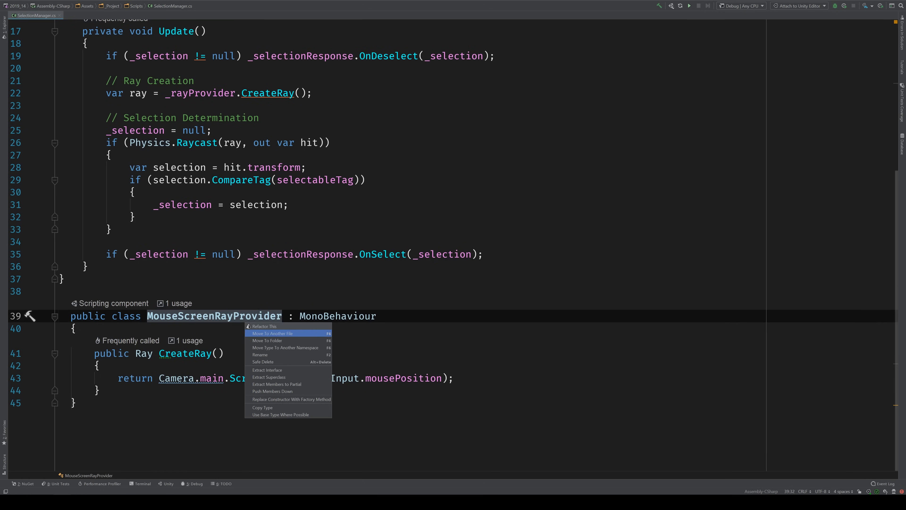
Extract an IRayProvider interface from MouseScreenRayProvider containing CreateRay
{"action": "left_click", "coordinate": [267, 370]}
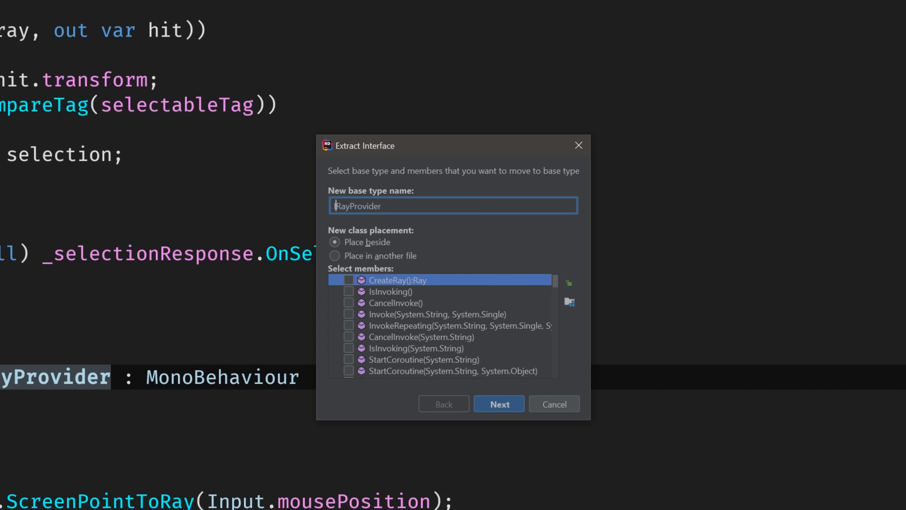
{"action": "mouse_move", "coordinate": [351, 288]}
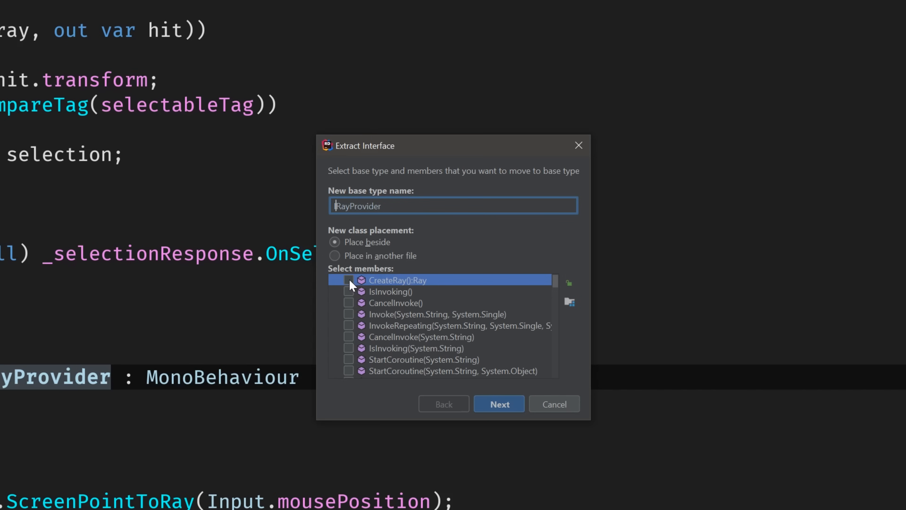
{"action": "left_click", "coordinate": [499, 404]}
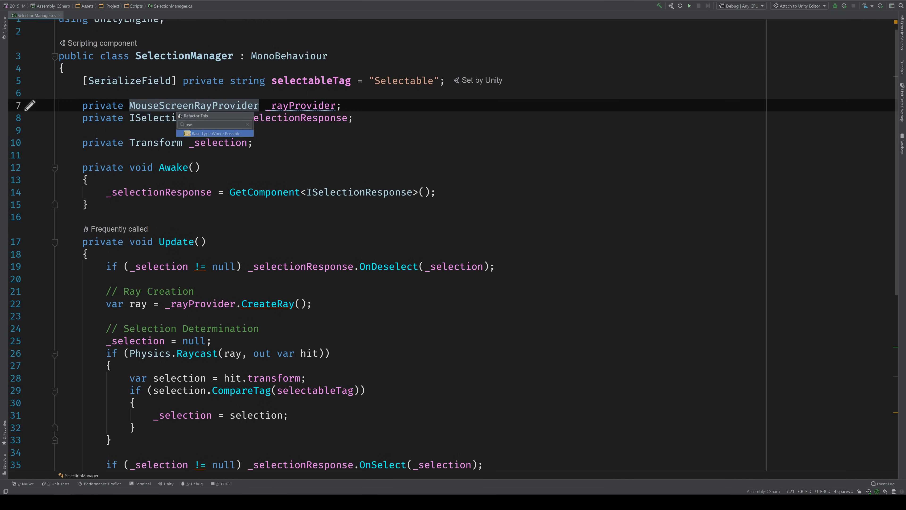
Retype the _rayProvider field as IRayProvider via Use Base Type Where Possible
{"action": "left_click", "coordinate": [214, 134]}
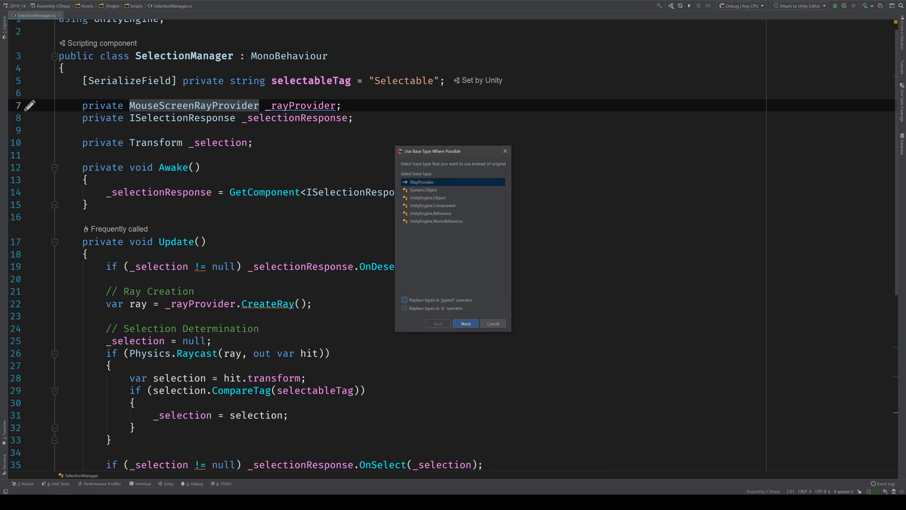
{"action": "left_click", "coordinate": [466, 324]}
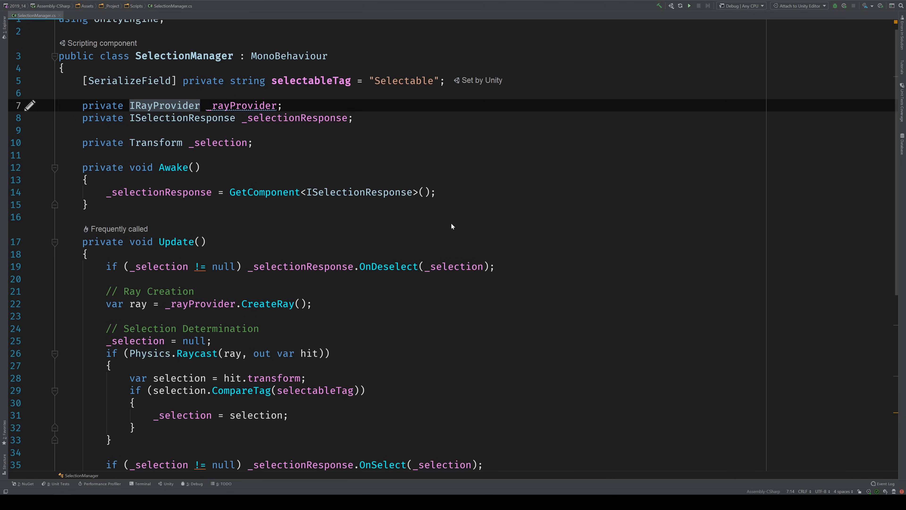
{"action": "scroll", "scroll_direction": "down", "scroll_amount": 3}
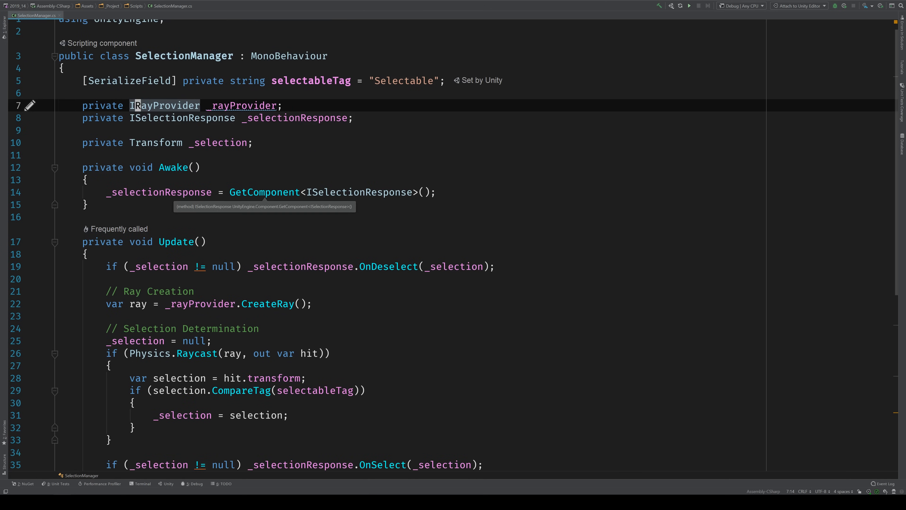
Rename _selection to _currentSelection and begin a second Transform field beneath it
{"action": "double_click", "coordinate": [165, 105]}
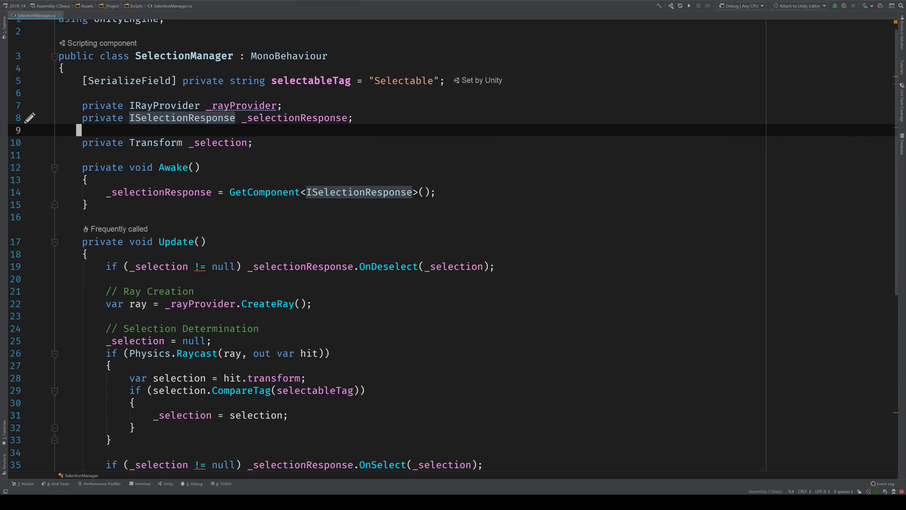
{"action": "left_click", "coordinate": [196, 143]}
{"action": "type", "text": "currentS"}
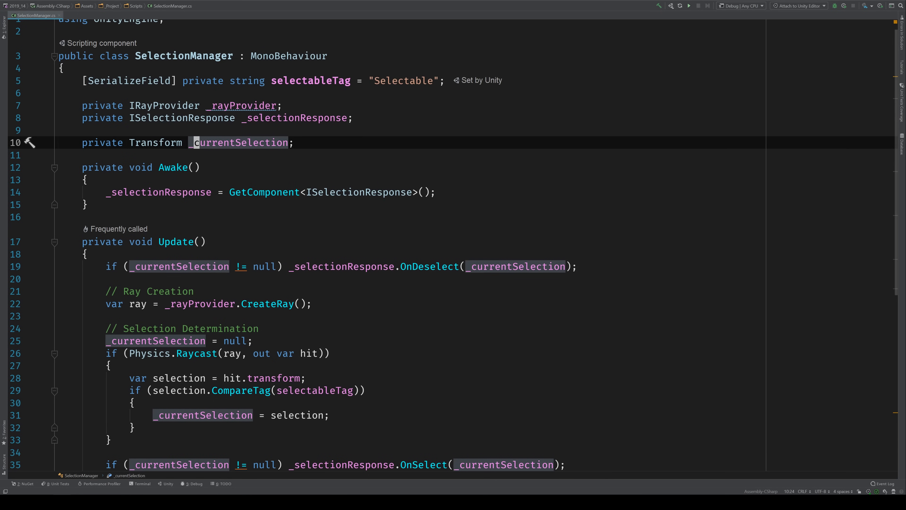
{"action": "scroll", "scroll_direction": "down", "scroll_amount": 3}
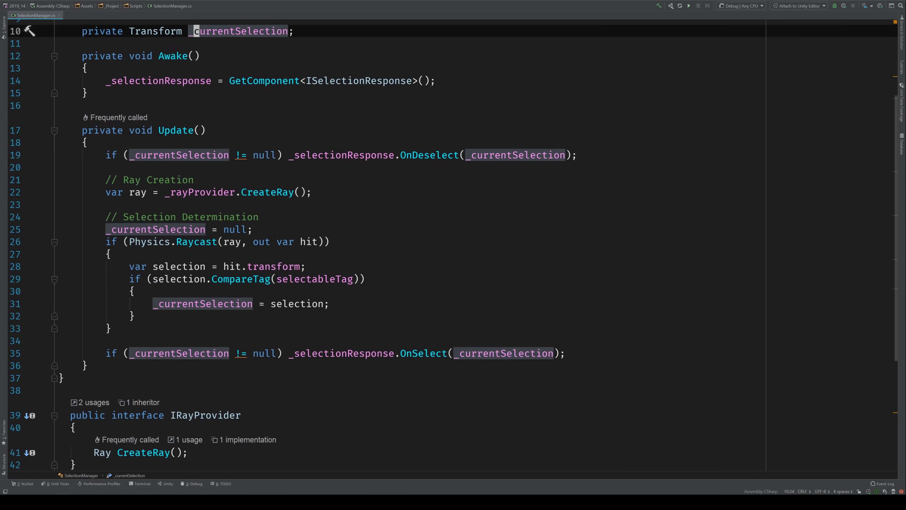
{"action": "type", "text": "pu"}
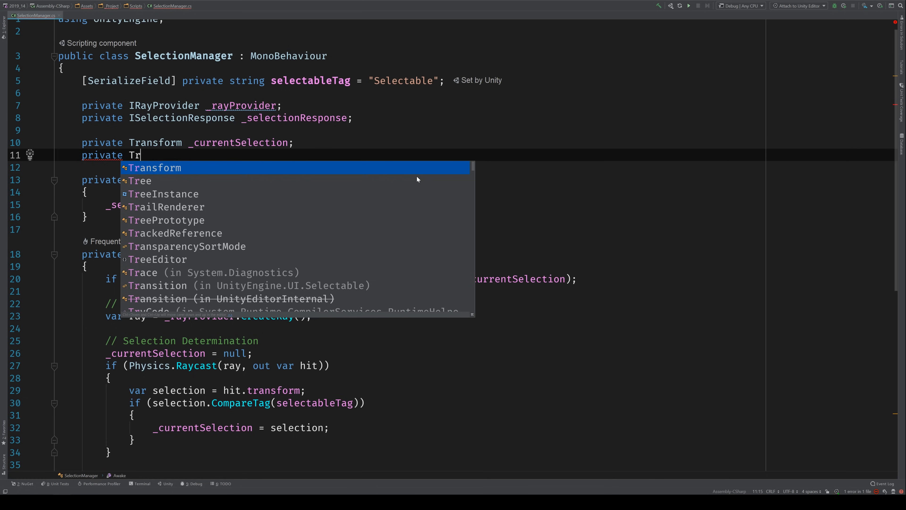
Add a _selection field, use it in the raycast check, and assign _currentSelection from it
{"action": "type", "text": "ansform _selection;"}
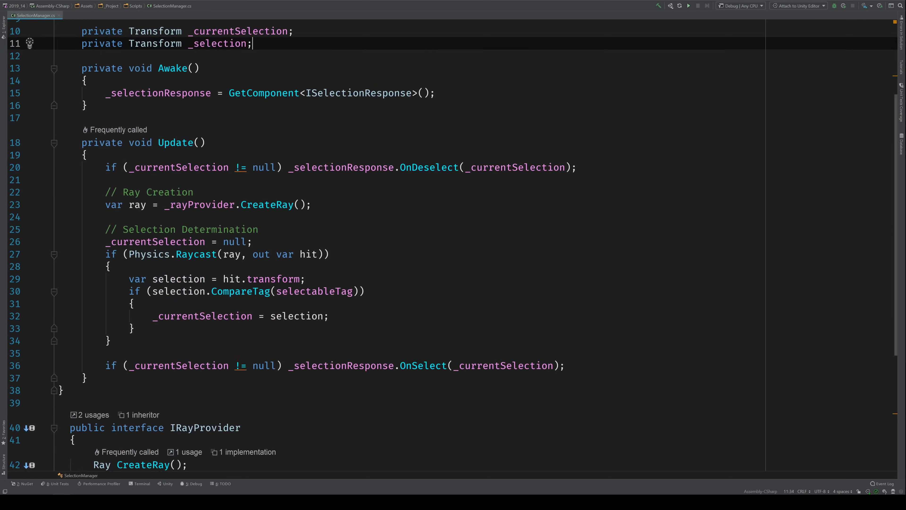
{"action": "scroll", "scroll_direction": "down", "scroll_amount": 3}
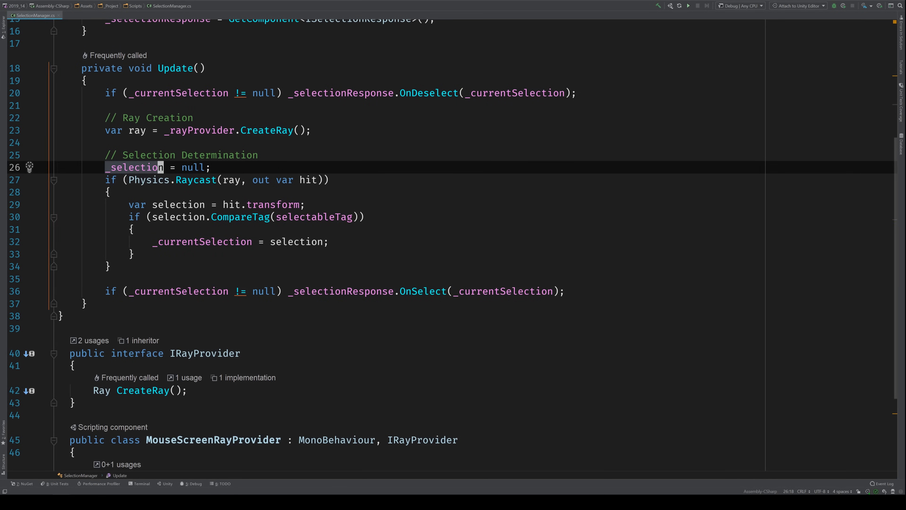
{"action": "left_click", "coordinate": [158, 242]}
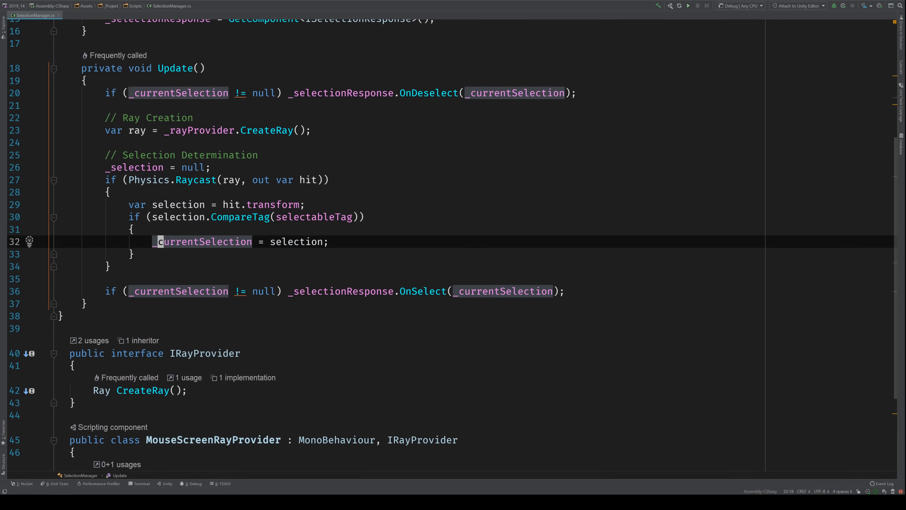
{"action": "type", "text": "_selection"}
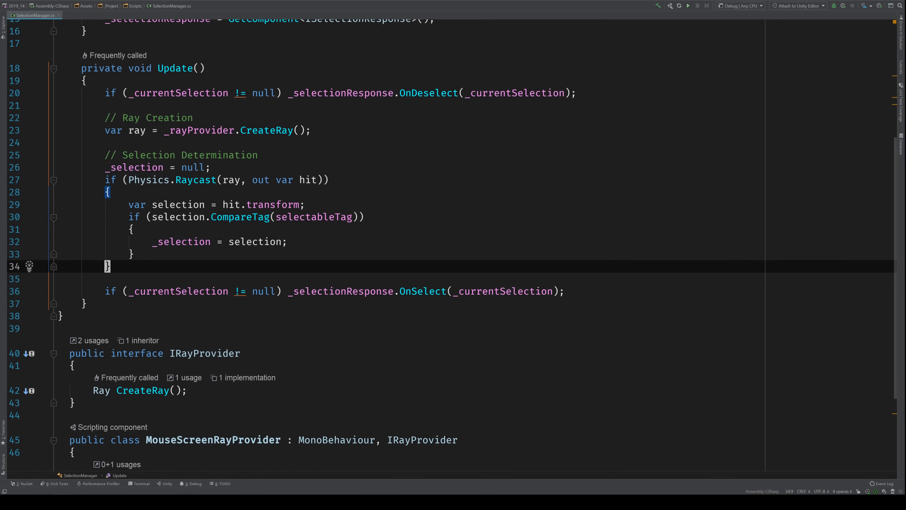
{"action": "type", "text": "_currentSelection = _selection;"}
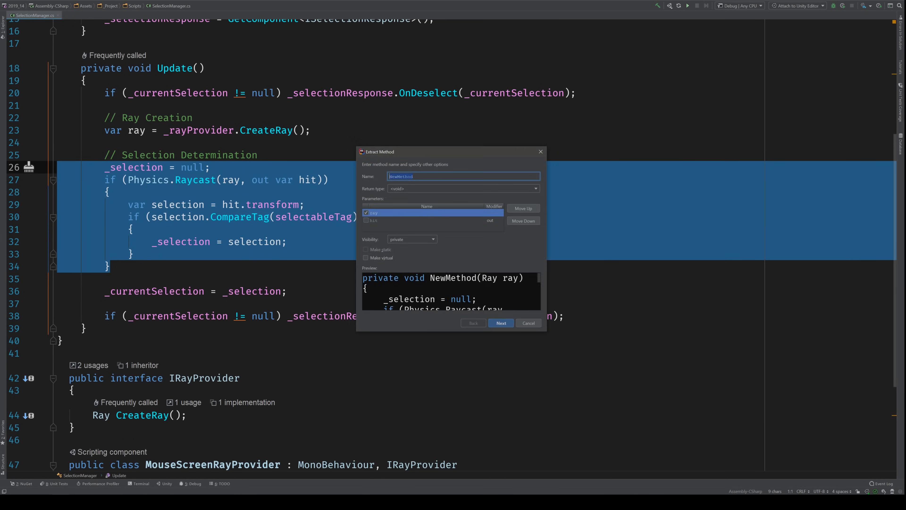
Extract the selection block into a public Check(Ray ray) method called from Update
{"action": "type", "text": "Check"}
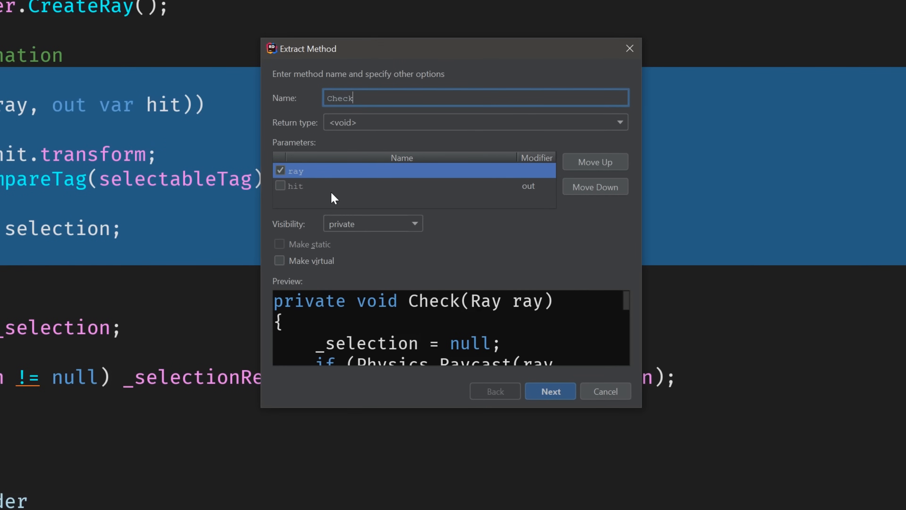
{"action": "left_click", "coordinate": [373, 222]}
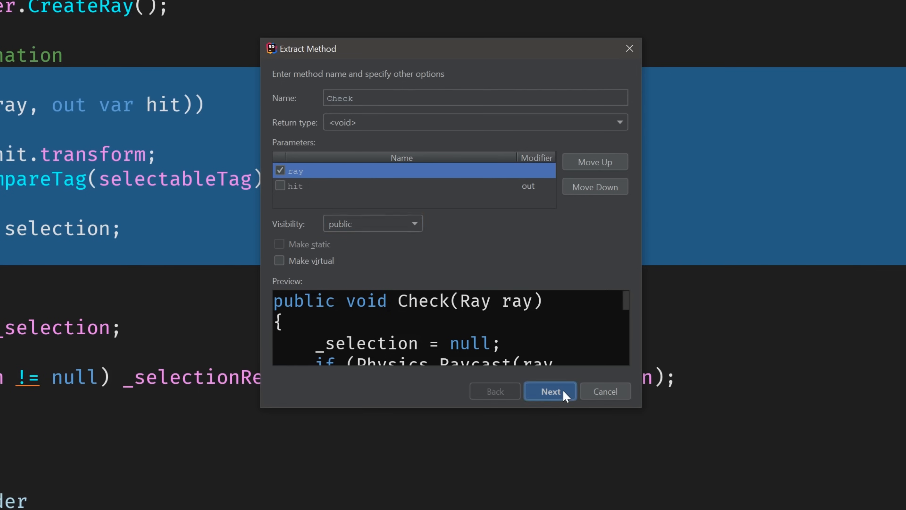
{"action": "left_click", "coordinate": [551, 392]}
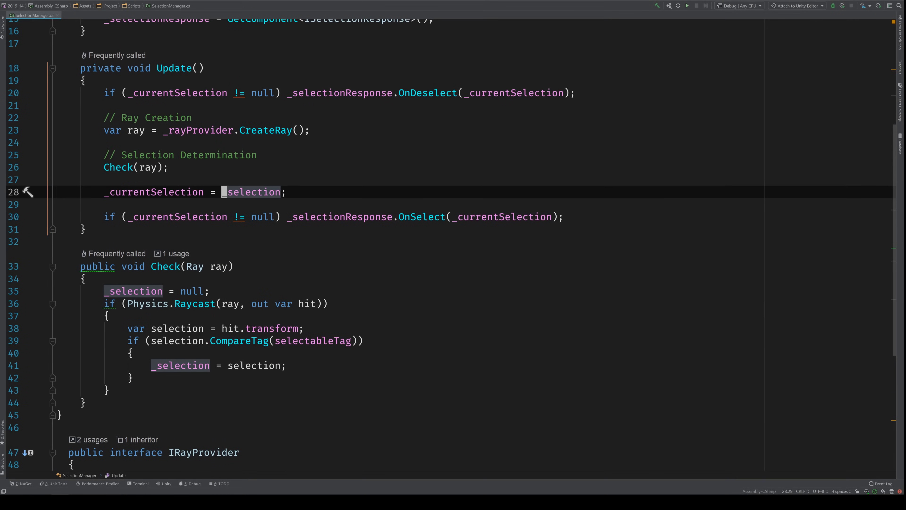
Extract _selection into a public GetSelection() method that Update assigns _currentSelection from
{"action": "double_click", "coordinate": [250, 191]}
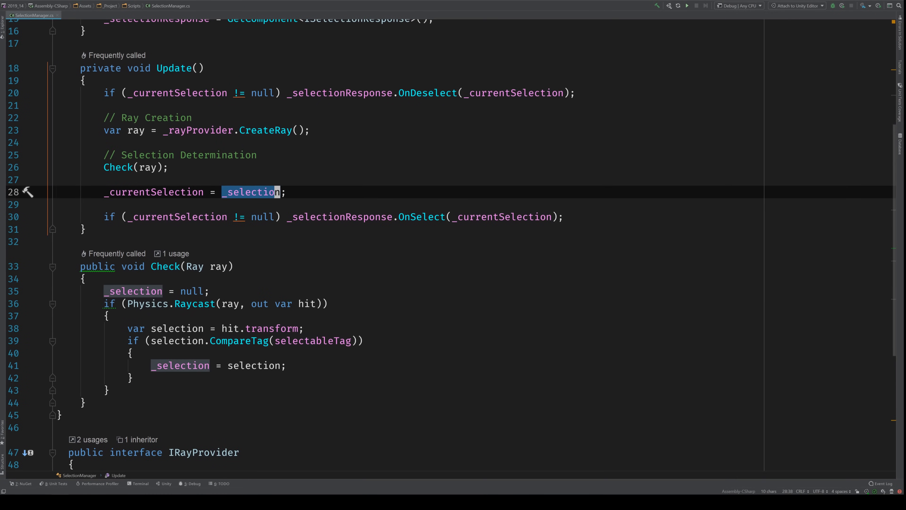
{"action": "left_click", "coordinate": [28, 193]}
{"action": "type", "text": "meth"}
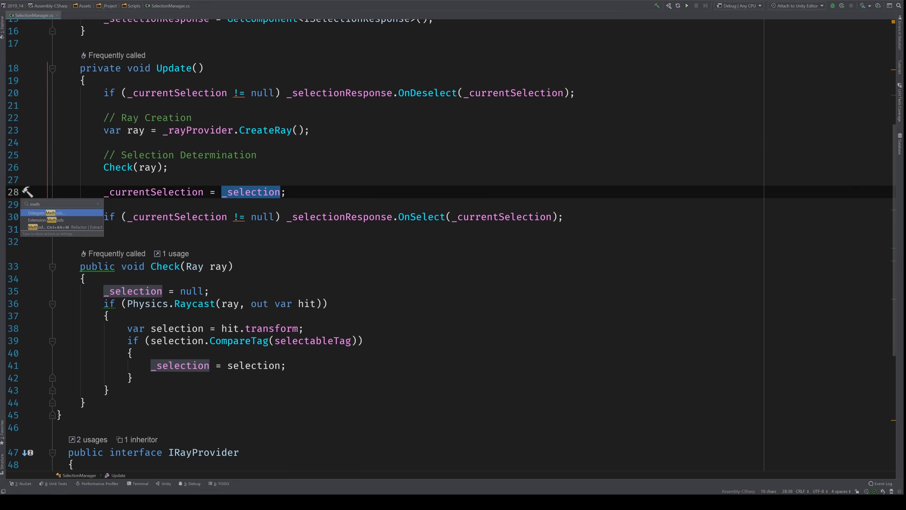
{"action": "left_click", "coordinate": [38, 227]}
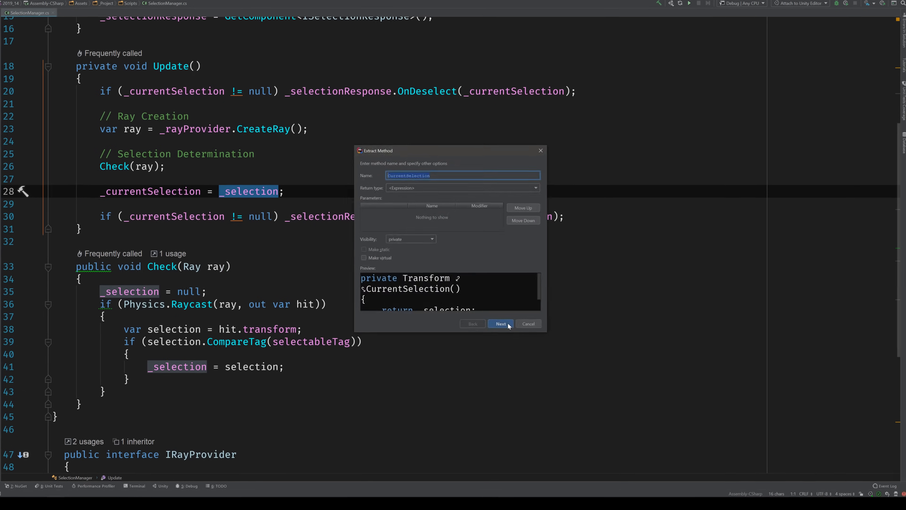
{"action": "type", "text": "GetSele"}
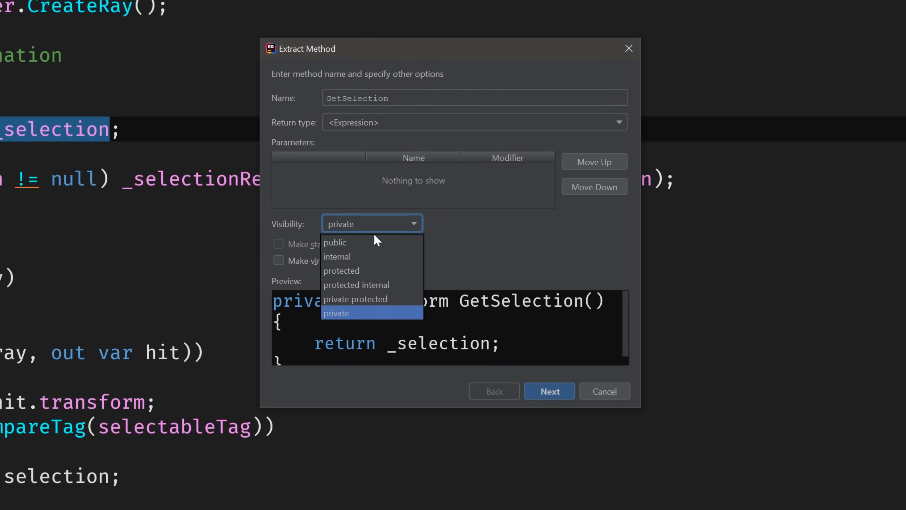
{"action": "left_click", "coordinate": [335, 242]}
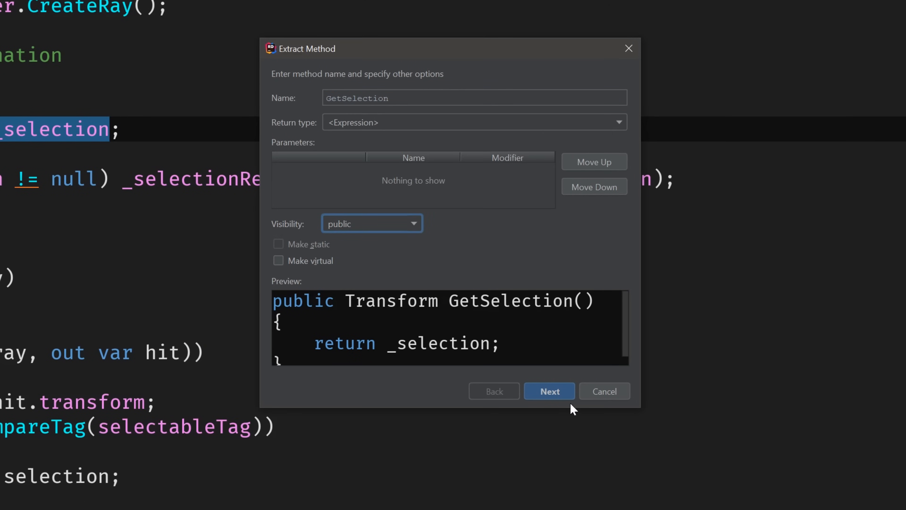
{"action": "left_click", "coordinate": [550, 391]}
{"action": "type", "text": "private"}
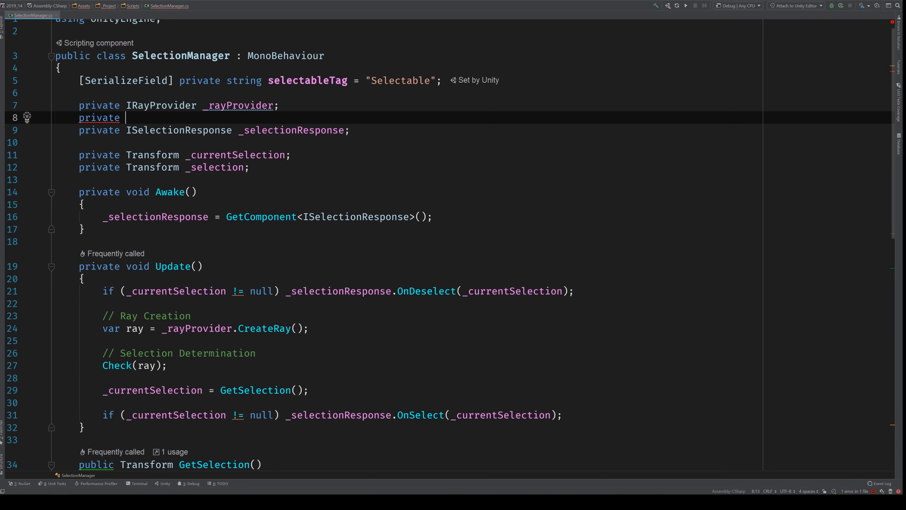
Declare 'private RayCastBasedTagSelector _selector;' and quick-fix the missing RayCastBasedTagSelector class into existence
{"action": "type", "text": "RayCastBas"}
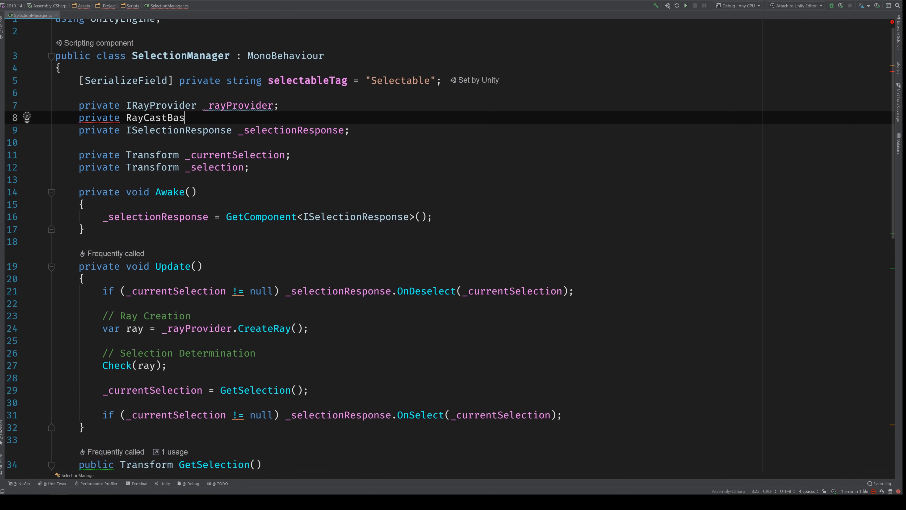
{"action": "type", "text": "edTagSe"}
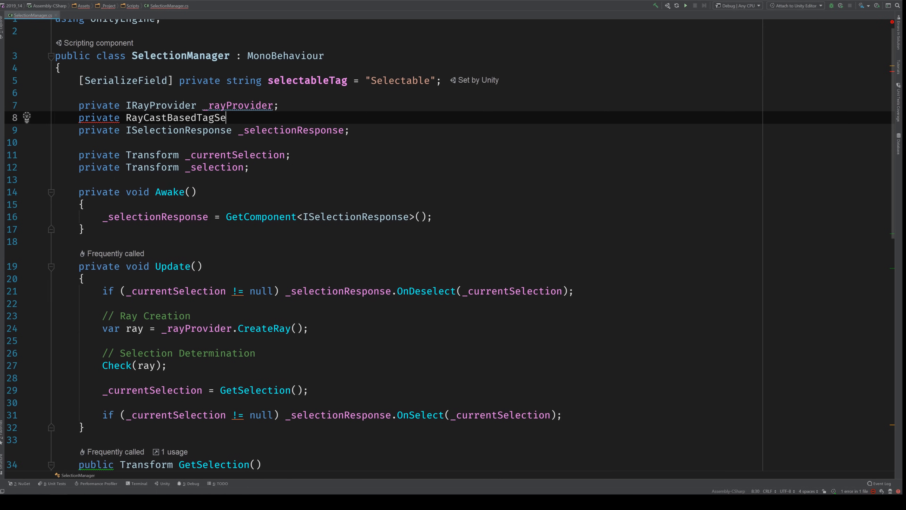
{"action": "type", "text": "lector"}
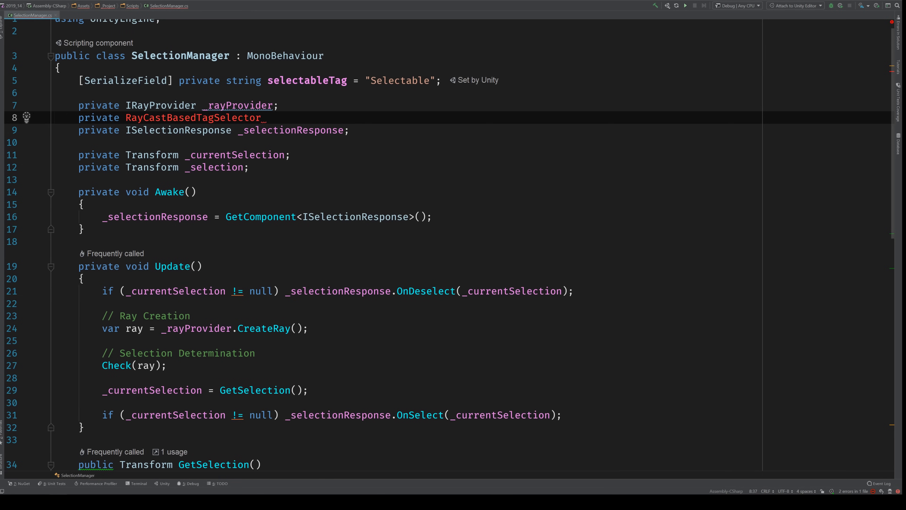
{"action": "type", "text": "_selector;"}
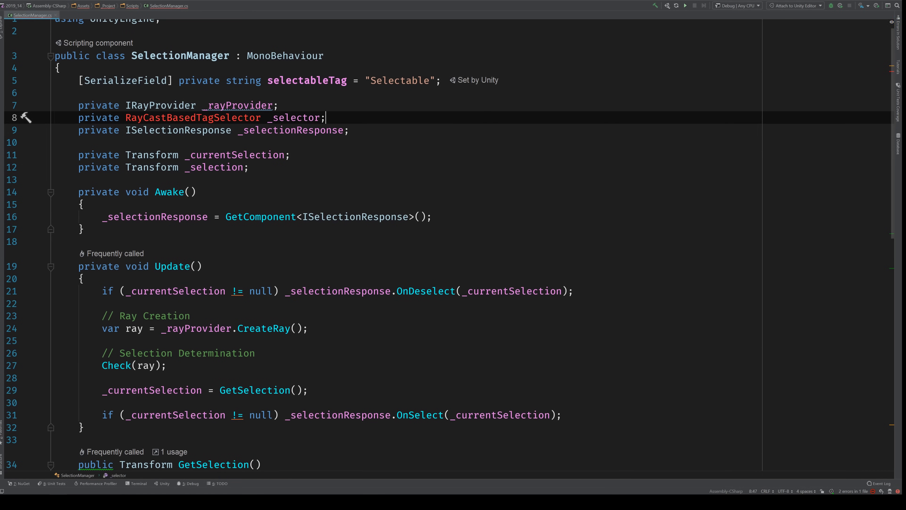
{"action": "left_click", "coordinate": [26, 117]}
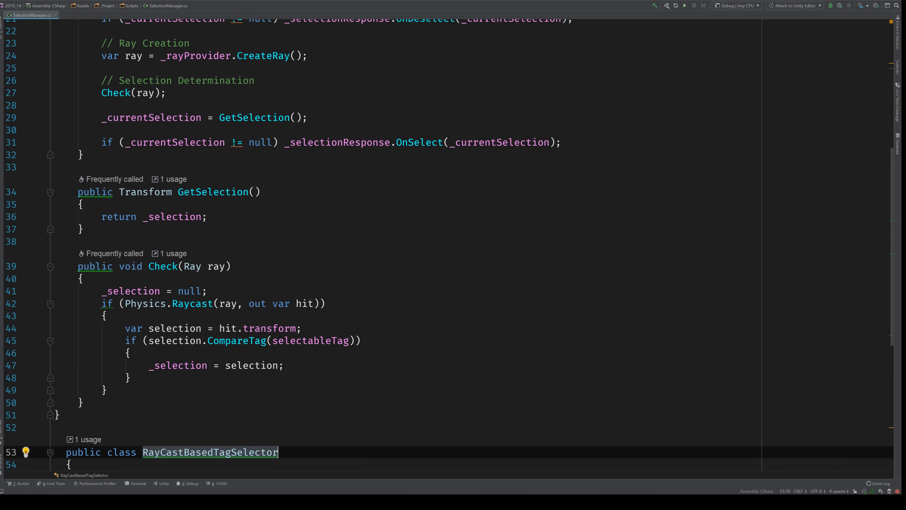
Make RayCastBasedTagSelector derive from MonoBehaviour so the _selector field's type resolves
{"action": "type", "text": ": M"}
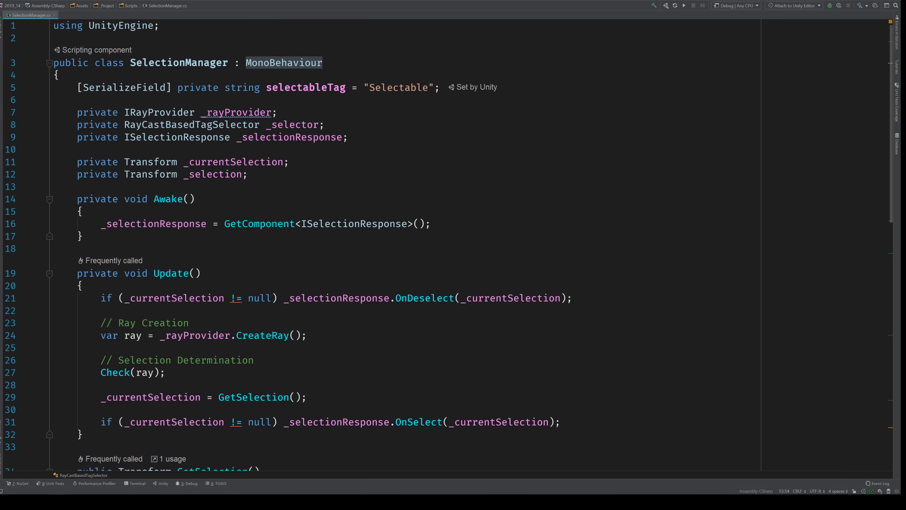
{"action": "double_click", "coordinate": [305, 87]}
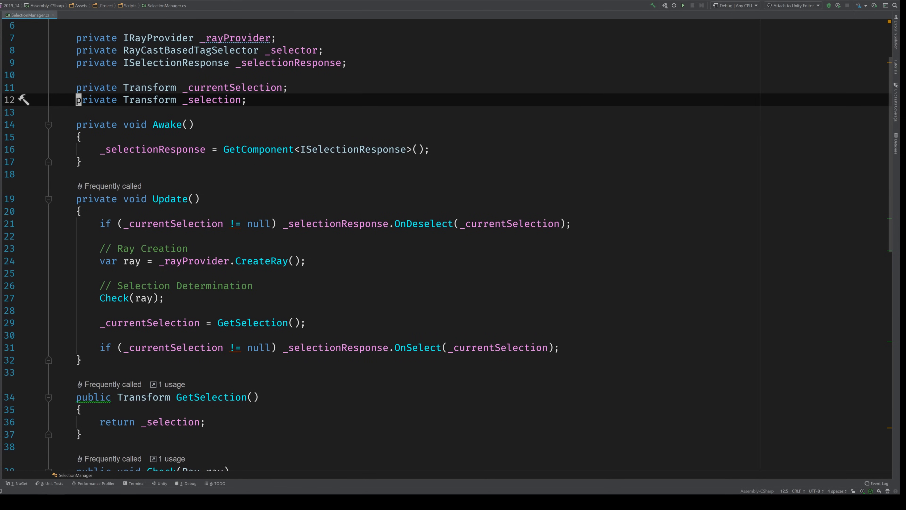
Point GetSelection's return and Check's null reset at _selector._selection via autocomplete
{"action": "scroll", "scroll_direction": "down", "scroll_amount": 3}
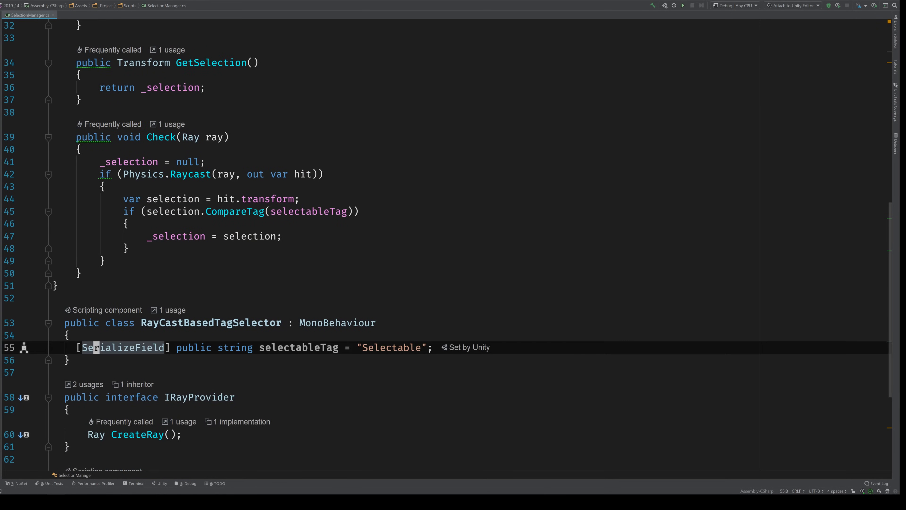
{"action": "type", "text": "public Transform"}
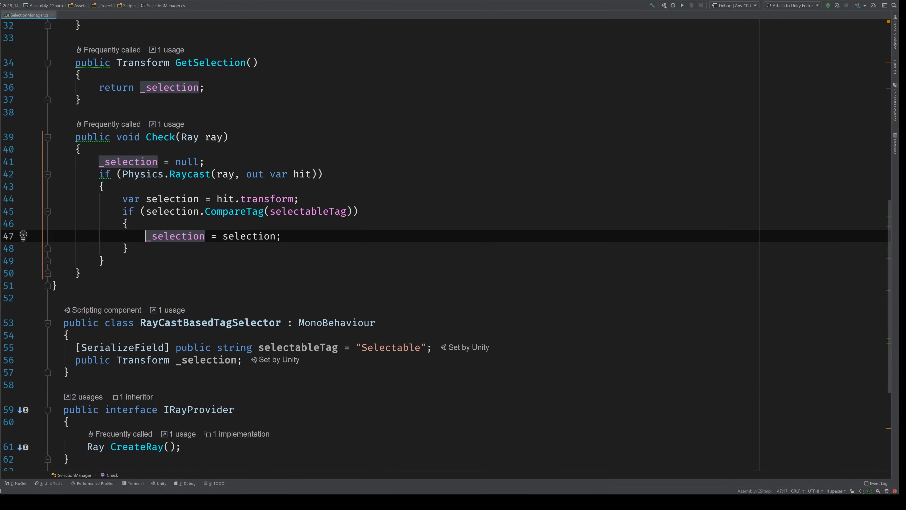
{"action": "type", "text": "_se"}
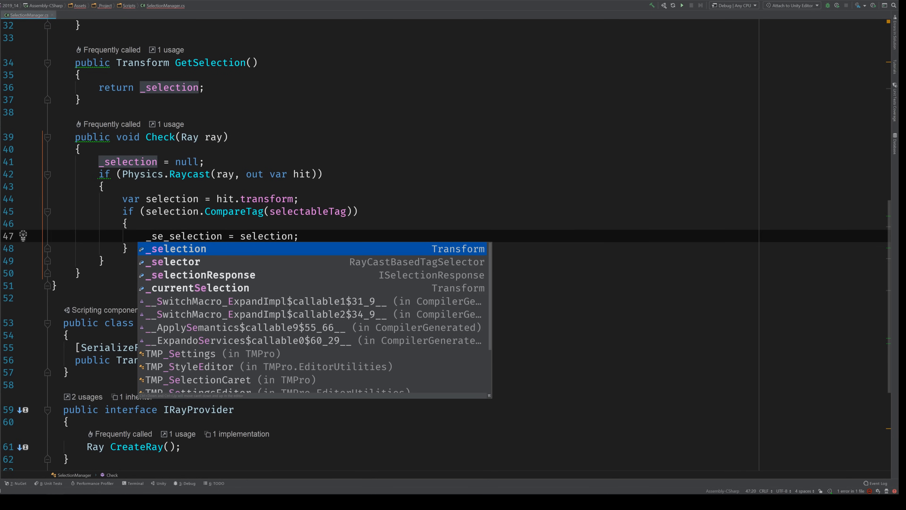
{"action": "left_click", "coordinate": [173, 261]}
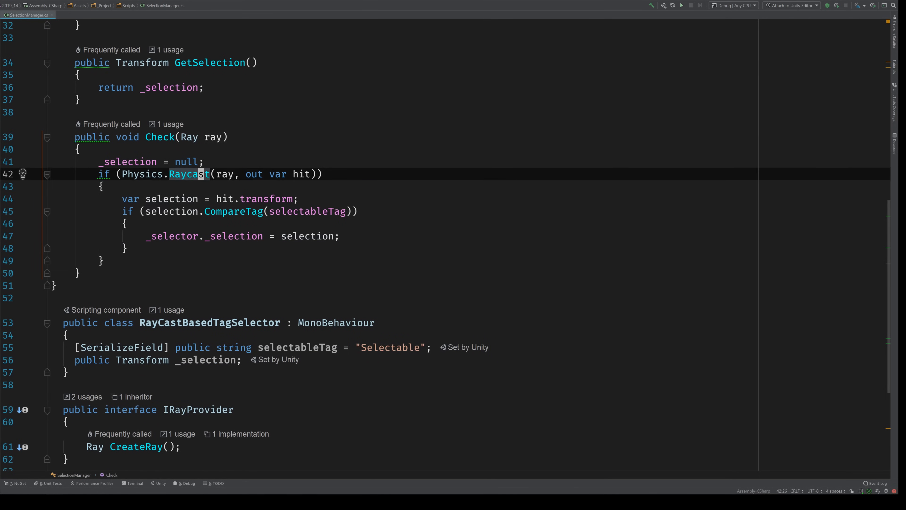
{"action": "type", "text": "_s"}
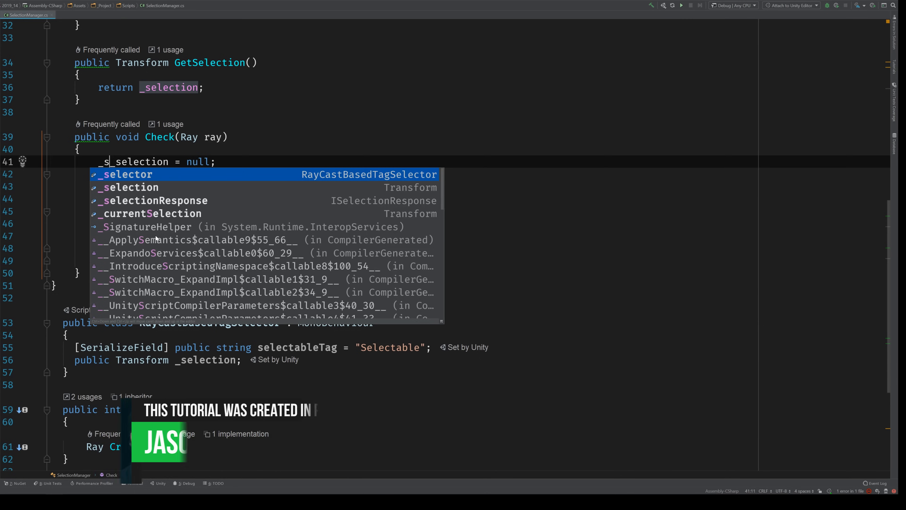
{"action": "left_click", "coordinate": [127, 175]}
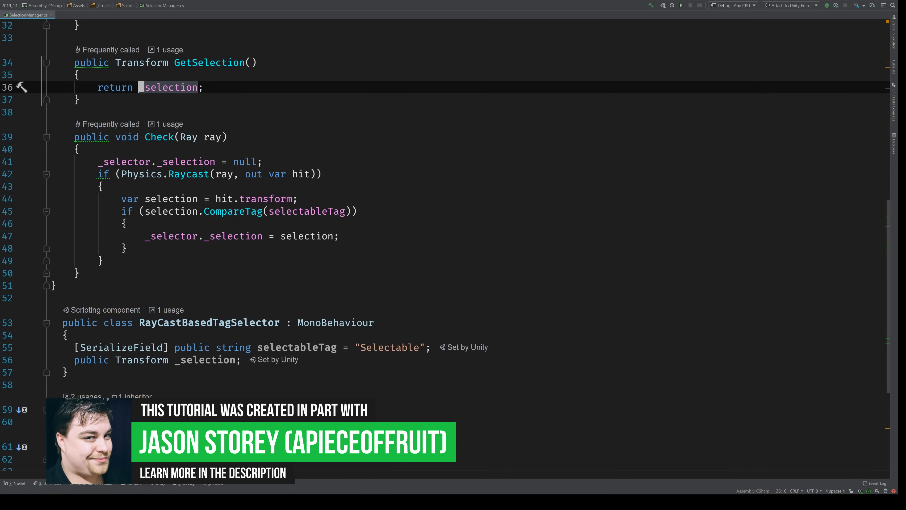
Prefix the remaining _selection assignment in Check with _selector., accepting the suggested member
{"action": "type", "text": "_selector."}
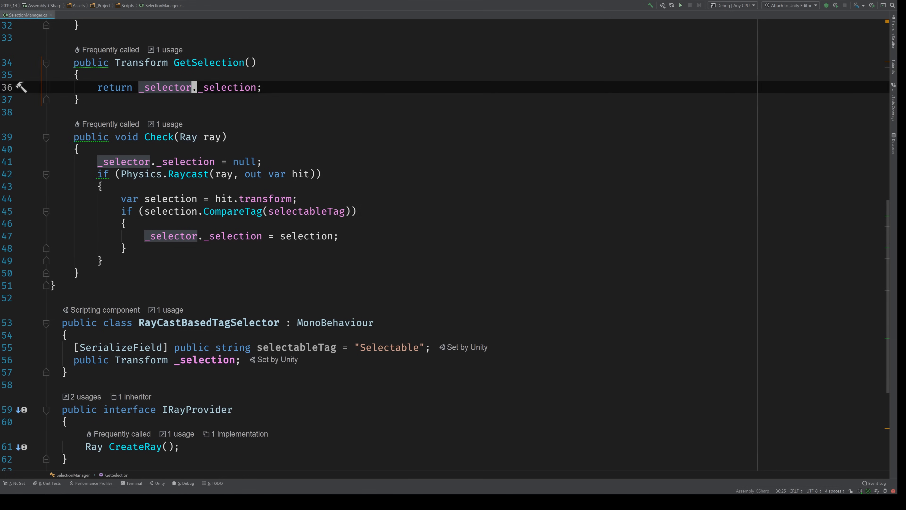
{"action": "type", "text": "_s"}
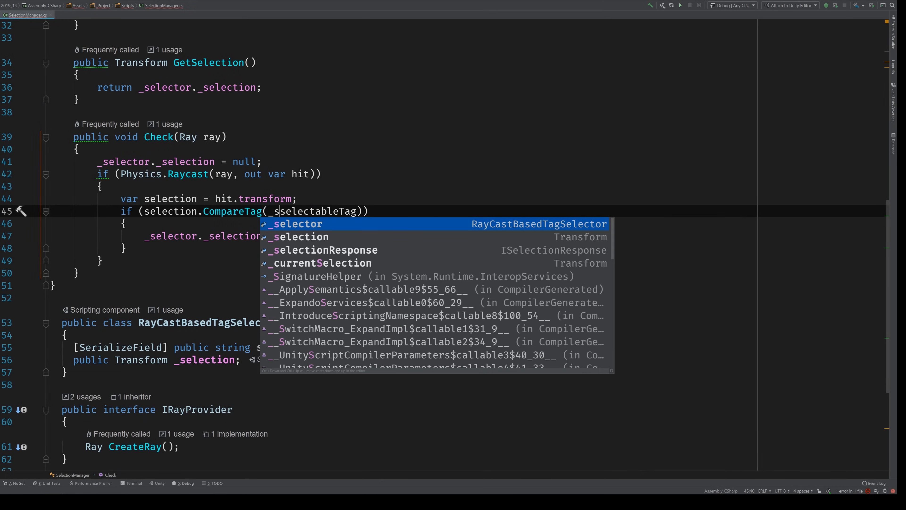
{"action": "key", "text": "Tab"}
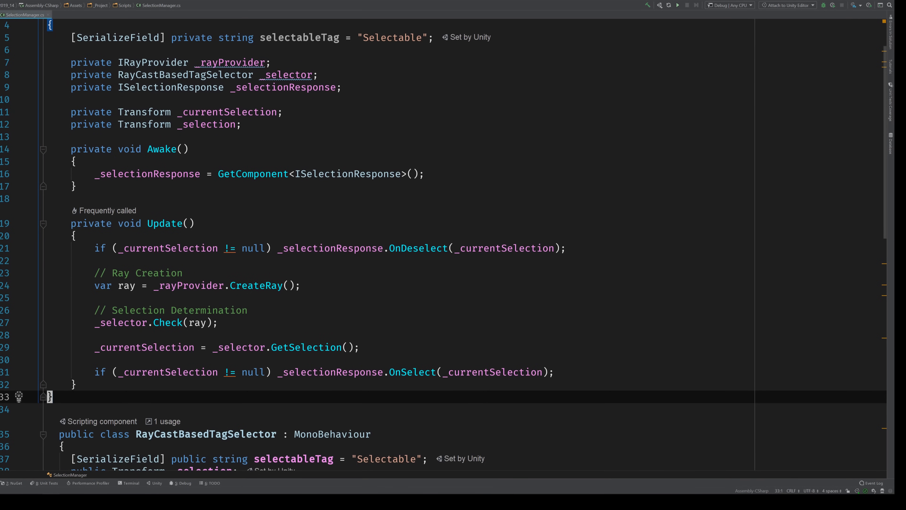
Review Update calling _rayProvider.CreateRay(), _selector.Check(ray) and _selector.GetSelection()
{"action": "scroll", "scroll_direction": "down", "scroll_amount": 3}
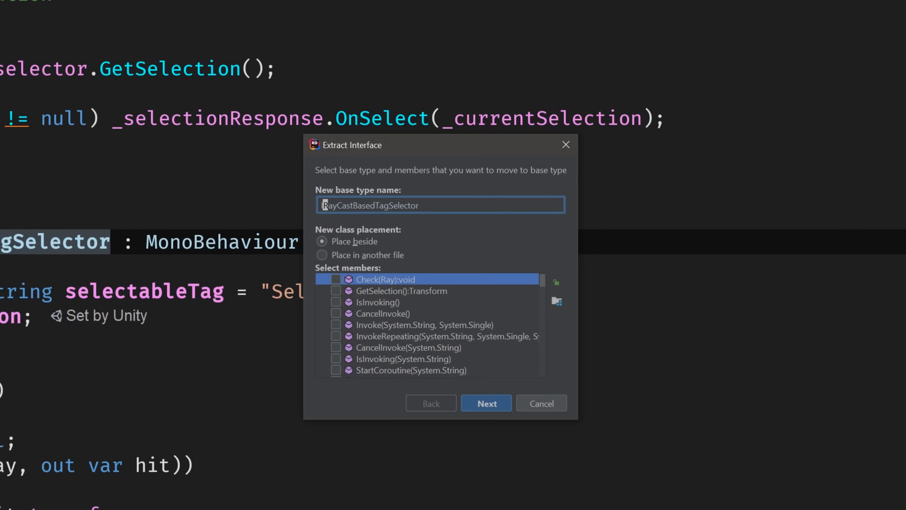
Extract an ISelector interface with Check and GetSelection, then use ISelector as the _selector field's type
{"action": "type", "text": "IdTagSelector"}
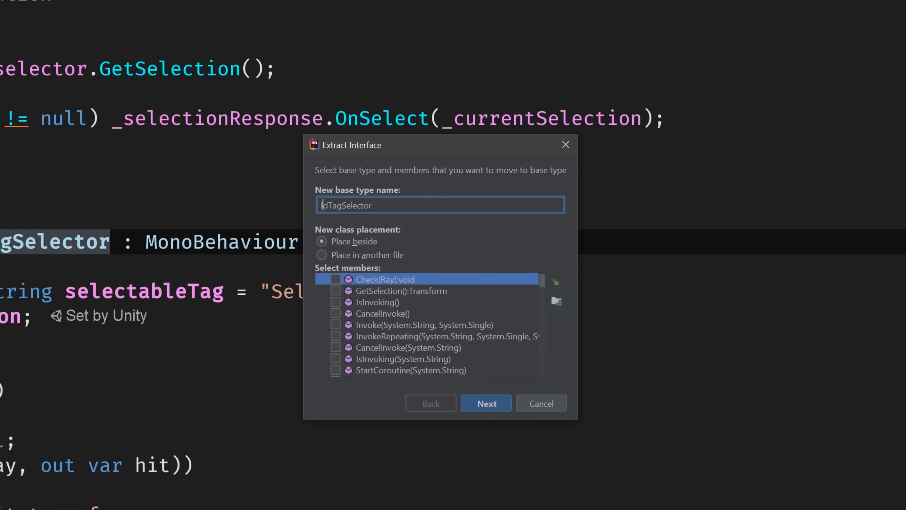
{"action": "type", "text": "Selector"}
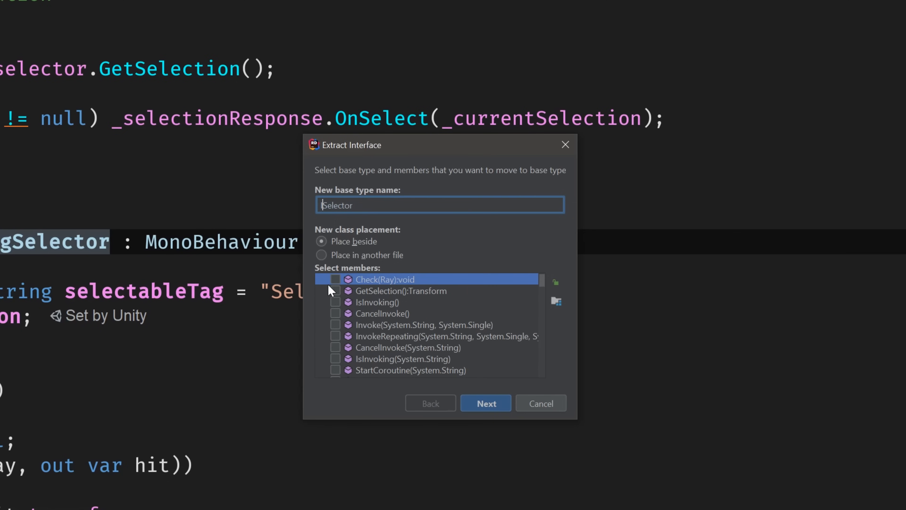
{"action": "left_click", "coordinate": [335, 279]}
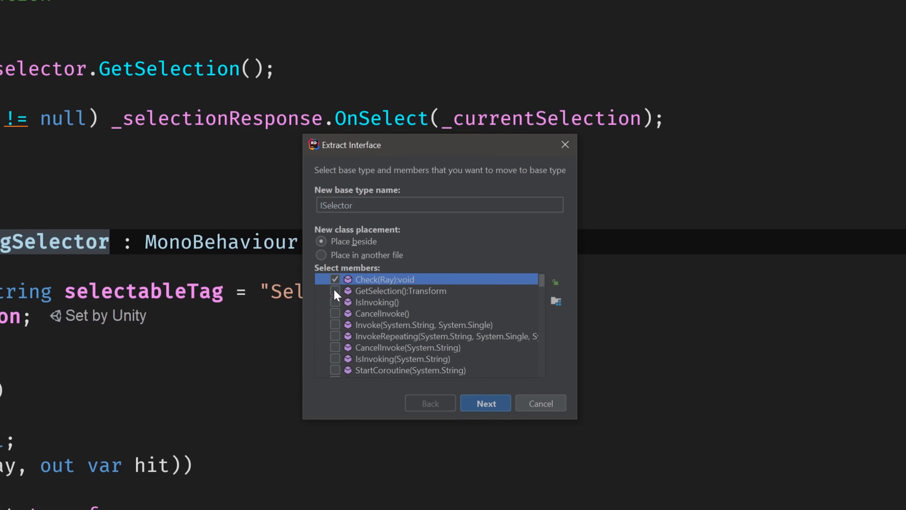
{"action": "left_click", "coordinate": [335, 291]}
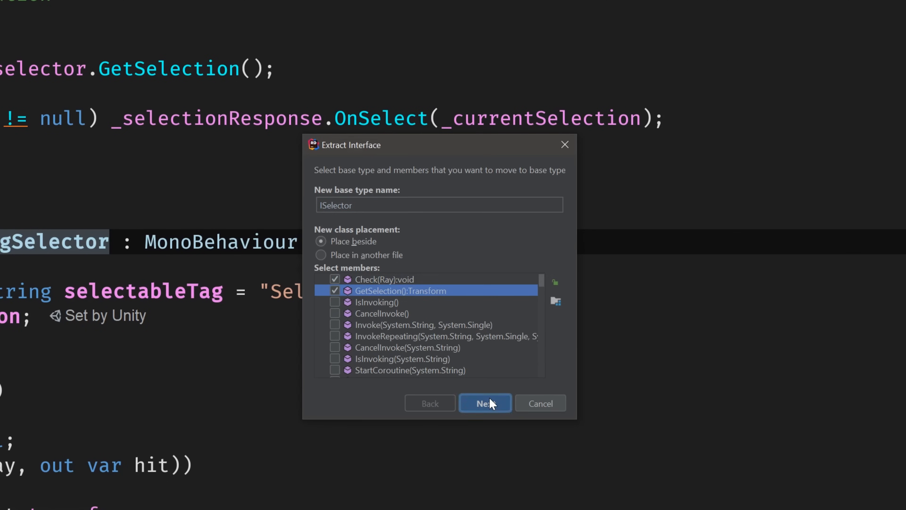
{"action": "left_click", "coordinate": [485, 403]}
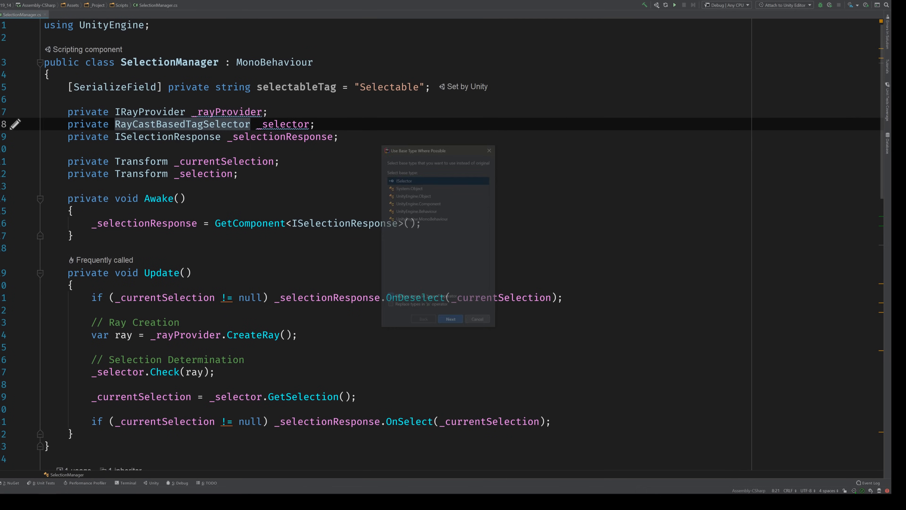
{"action": "left_click", "coordinate": [450, 319]}
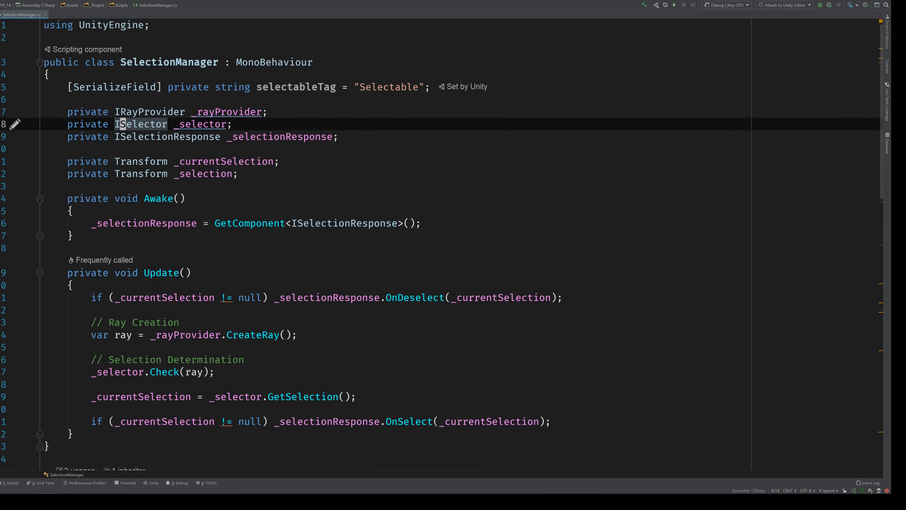
Inline the ray into _selector.Check(_rayProvider.CreateRay()) and remove the section comments in Update
{"action": "scroll", "scroll_direction": "down", "scroll_amount": 3}
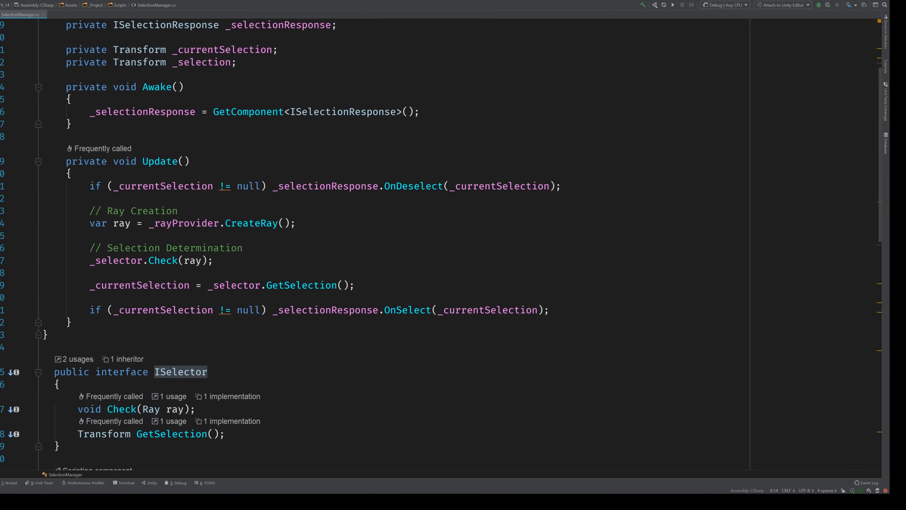
{"action": "scroll", "scroll_direction": "down", "scroll_amount": 3}
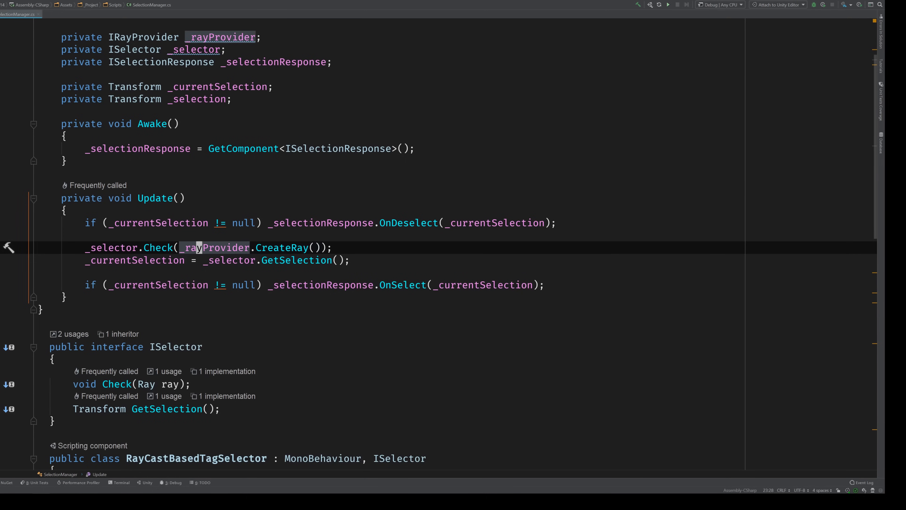
Move ISelector and the other types to their own files, check MouseScreenRayProvider.cs, and return to SelectionManager.cs
{"action": "scroll", "scroll_direction": "down", "scroll_amount": 3}
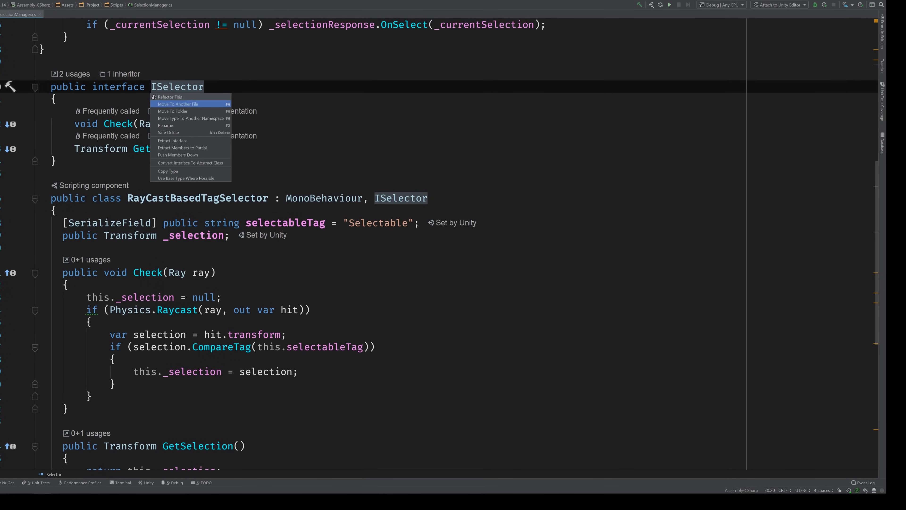
{"action": "left_click", "coordinate": [178, 104]}
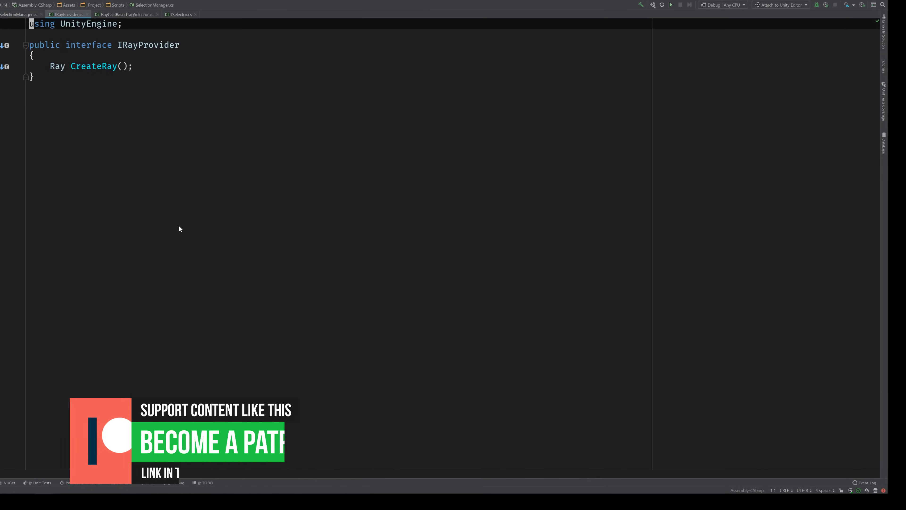
{"action": "left_click", "coordinate": [20, 15]}
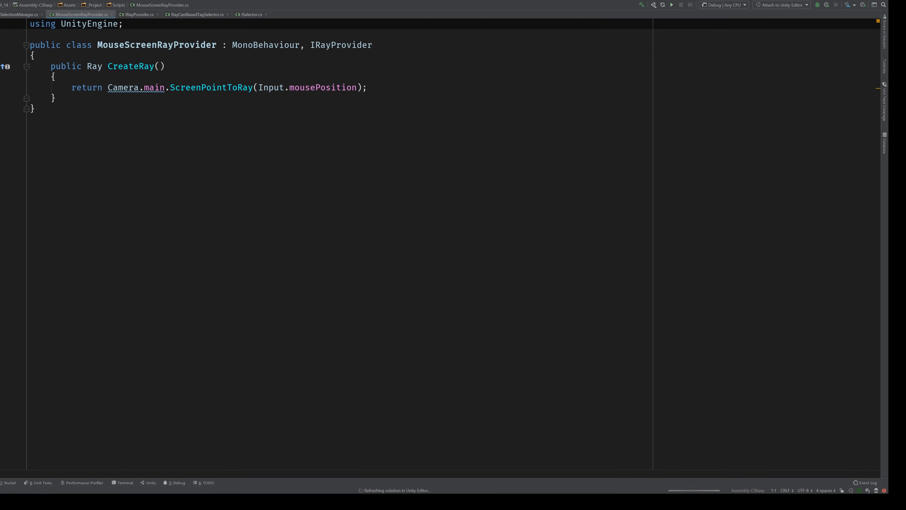
{"action": "left_click", "coordinate": [19, 14]}
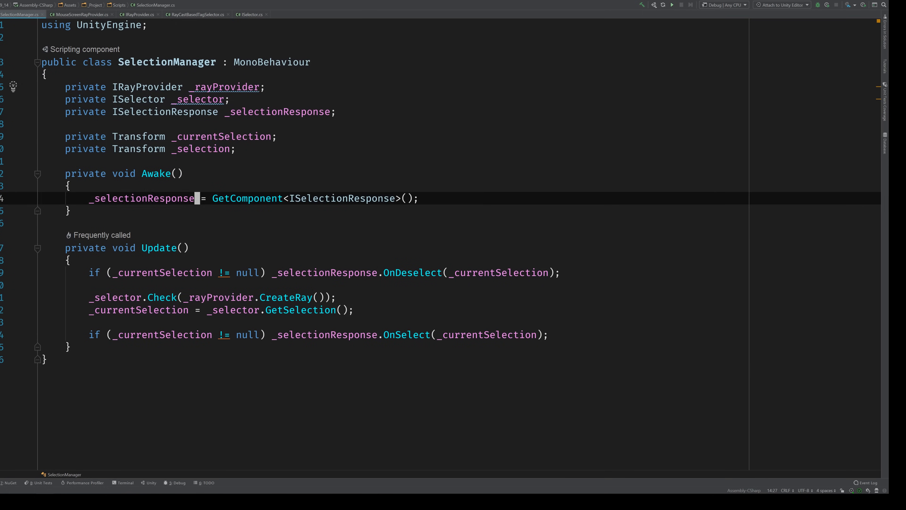
Add _rayProvider = GetComponent<IRayProvider>() and _selector = GetComponent<ISelector>() at the top of Awake
{"action": "key", "text": "Enter"}
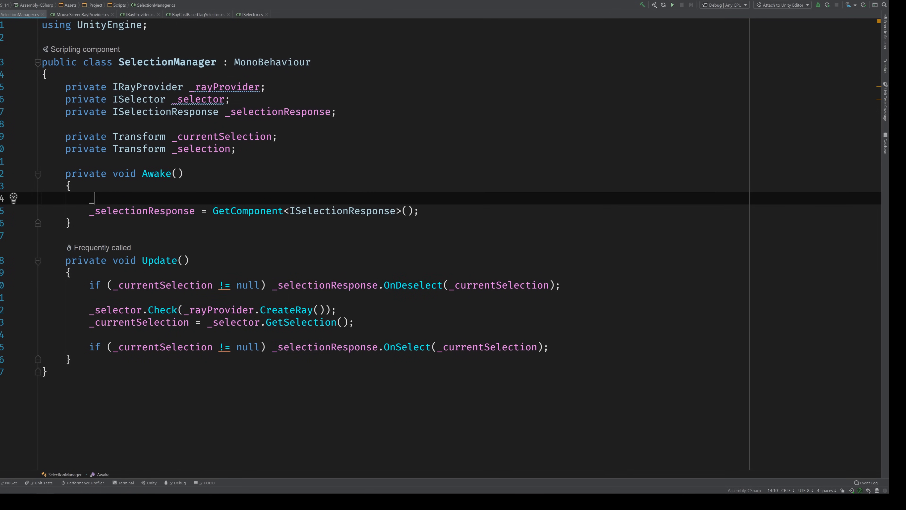
{"action": "type", "text": "_rayProvider = GetComponent<IRayProvider>();"}
{"action": "type", "text": "_selector ="}
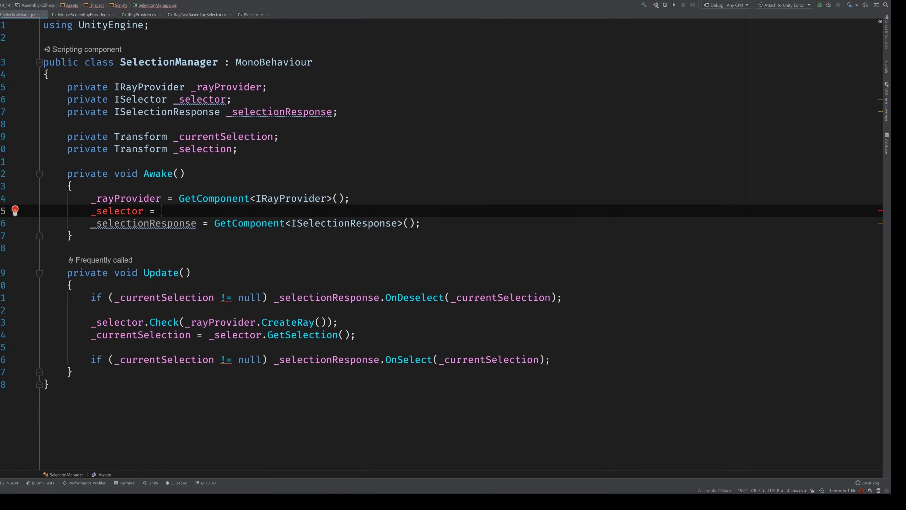
{"action": "type", "text": "GetComponent<ISelector>();"}
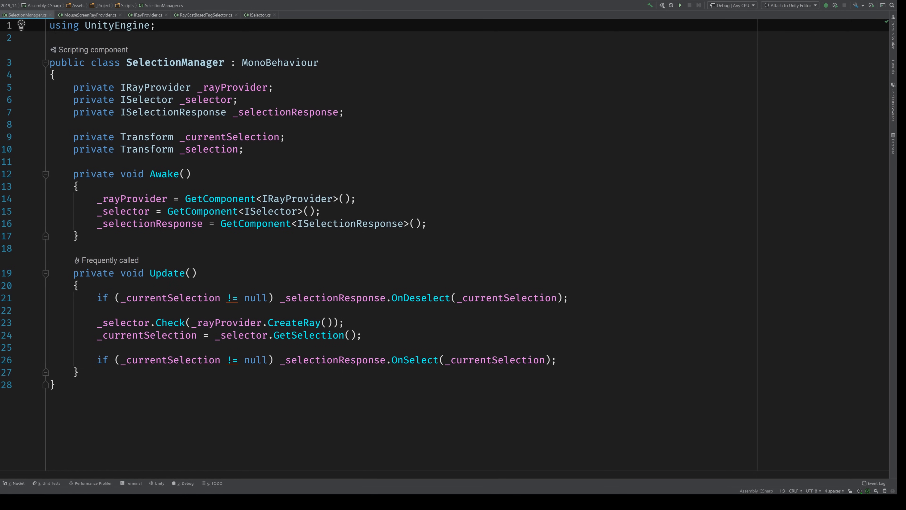
{"action": "double_click", "coordinate": [208, 149]}
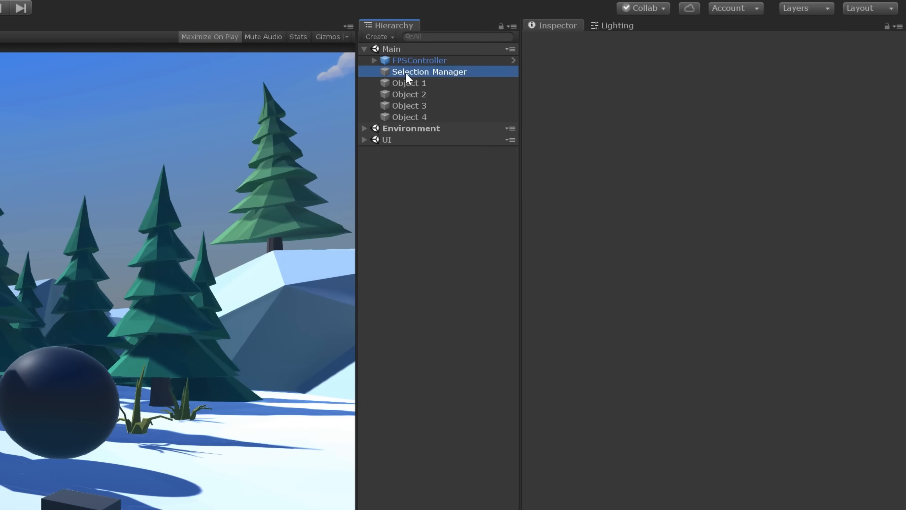
Give the Selection Manager object Ray Cast Based Tag Selector and Mouse Screen Ray Provider components
{"action": "left_click", "coordinate": [410, 72]}
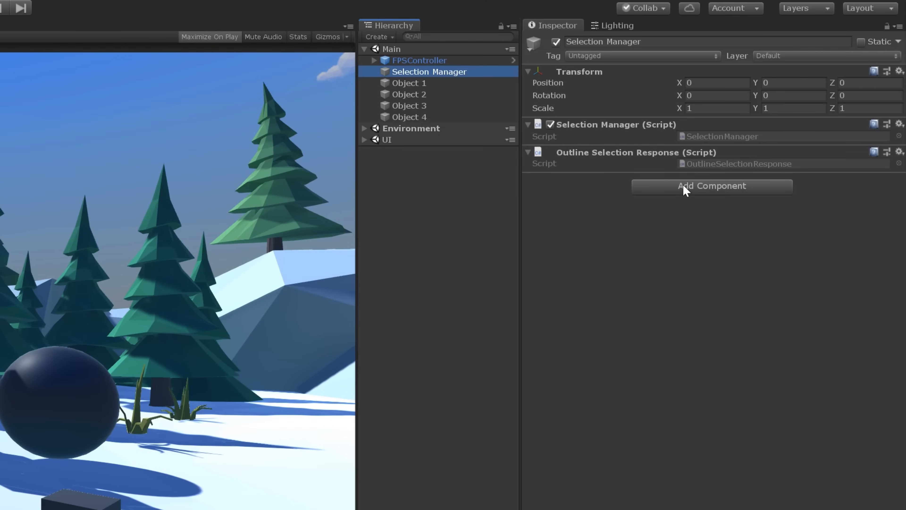
{"action": "left_click", "coordinate": [712, 186]}
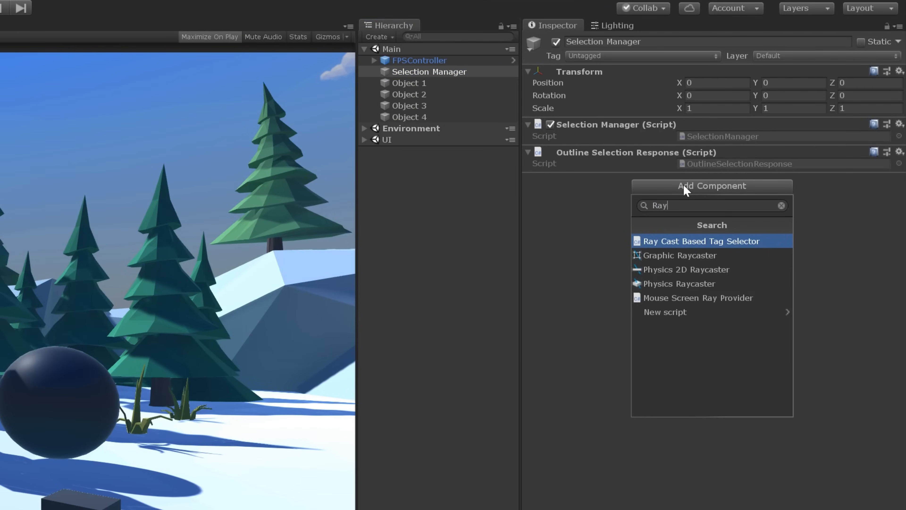
{"action": "left_click", "coordinate": [701, 240]}
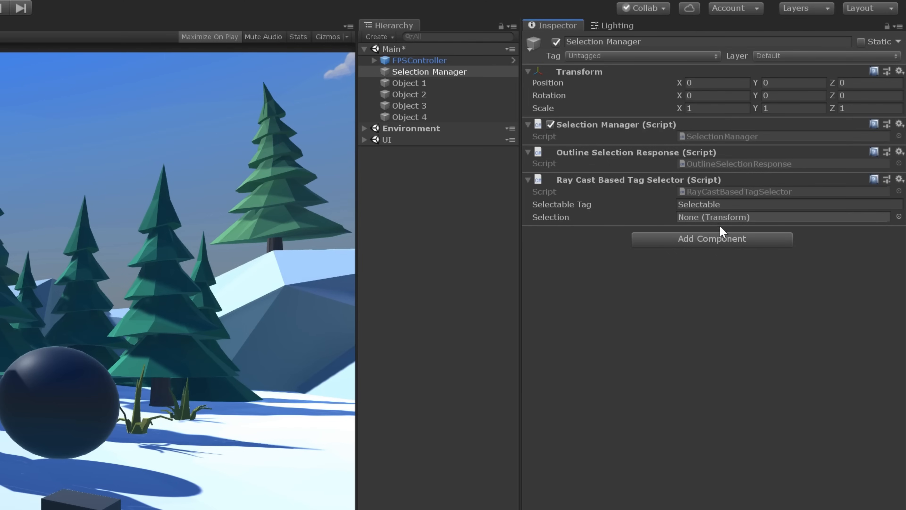
{"action": "left_click", "coordinate": [712, 239]}
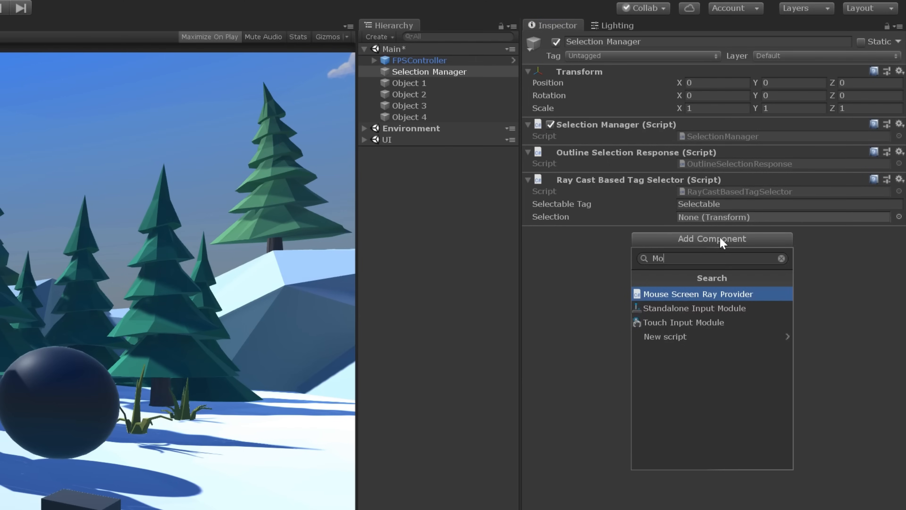
{"action": "left_click", "coordinate": [698, 294]}
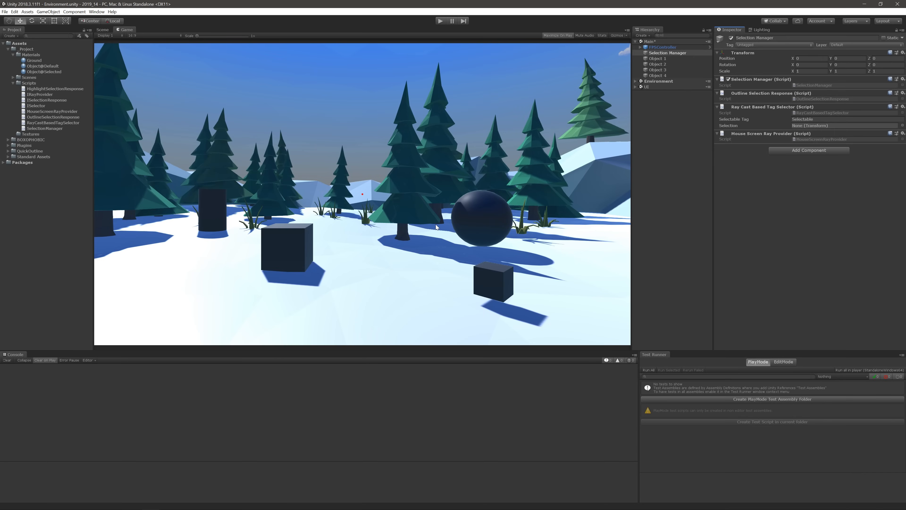
{"action": "mouse_move", "coordinate": [437, 24]}
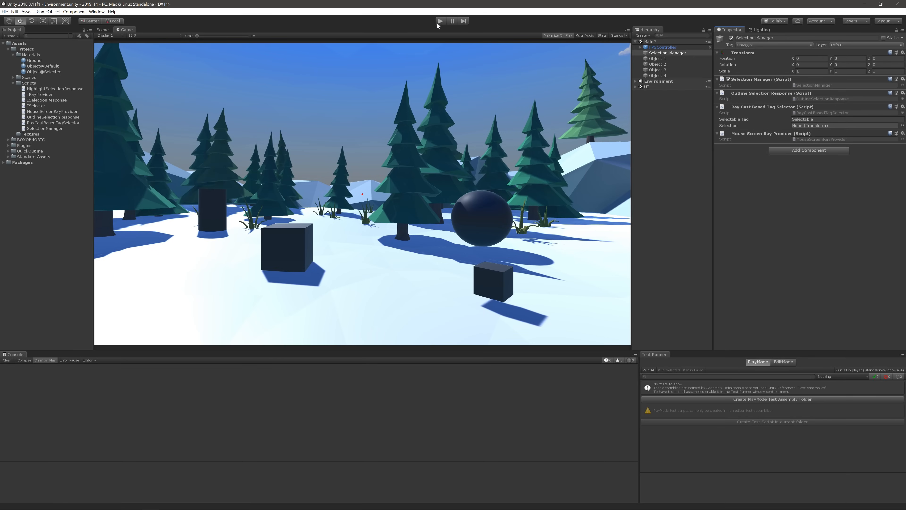